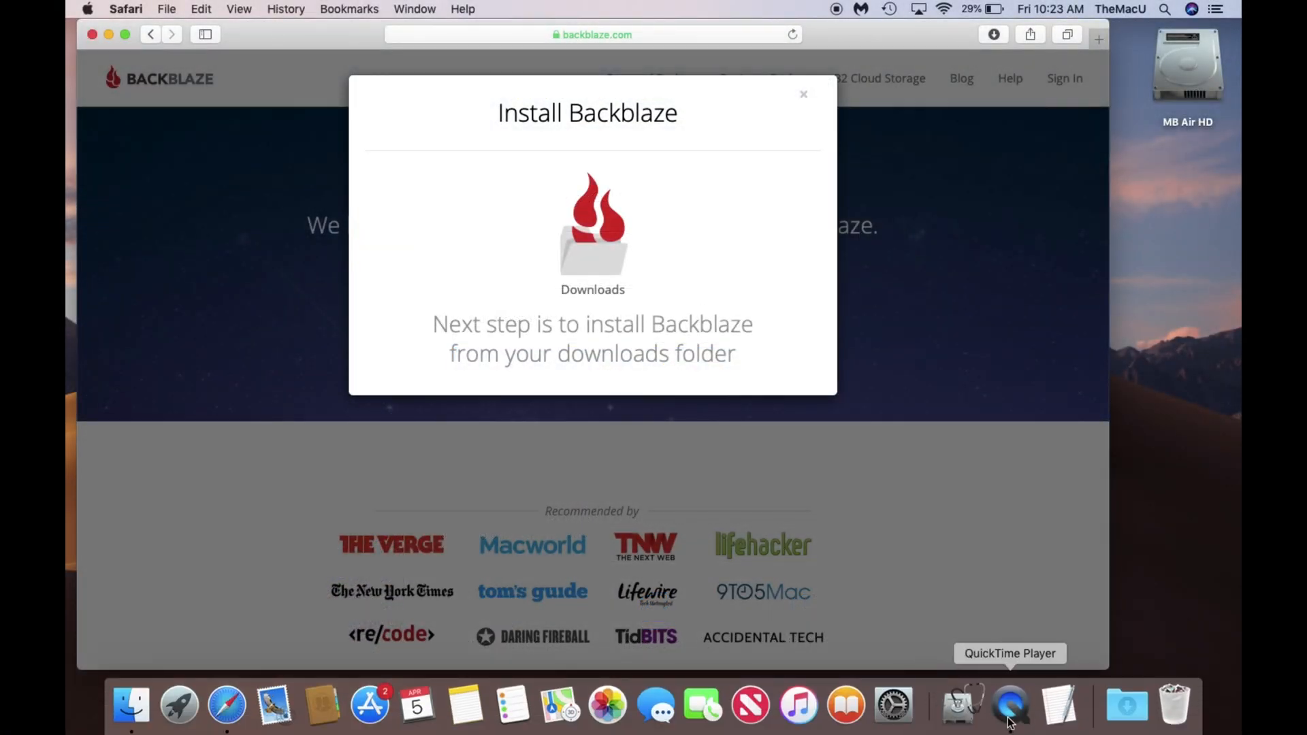
Open the downloaded Backblaze installer disk image and select the Backblaze Installer app.
left_click(1126, 706)
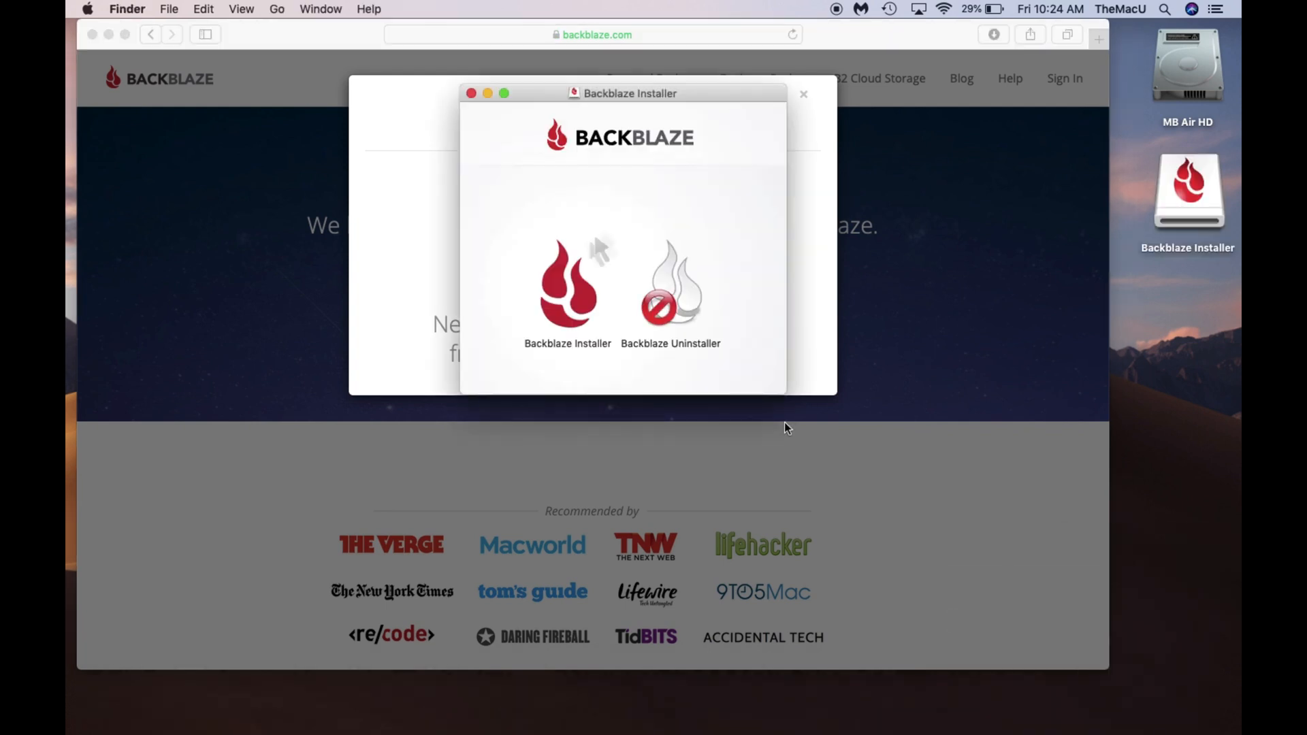
left_click(577, 291)
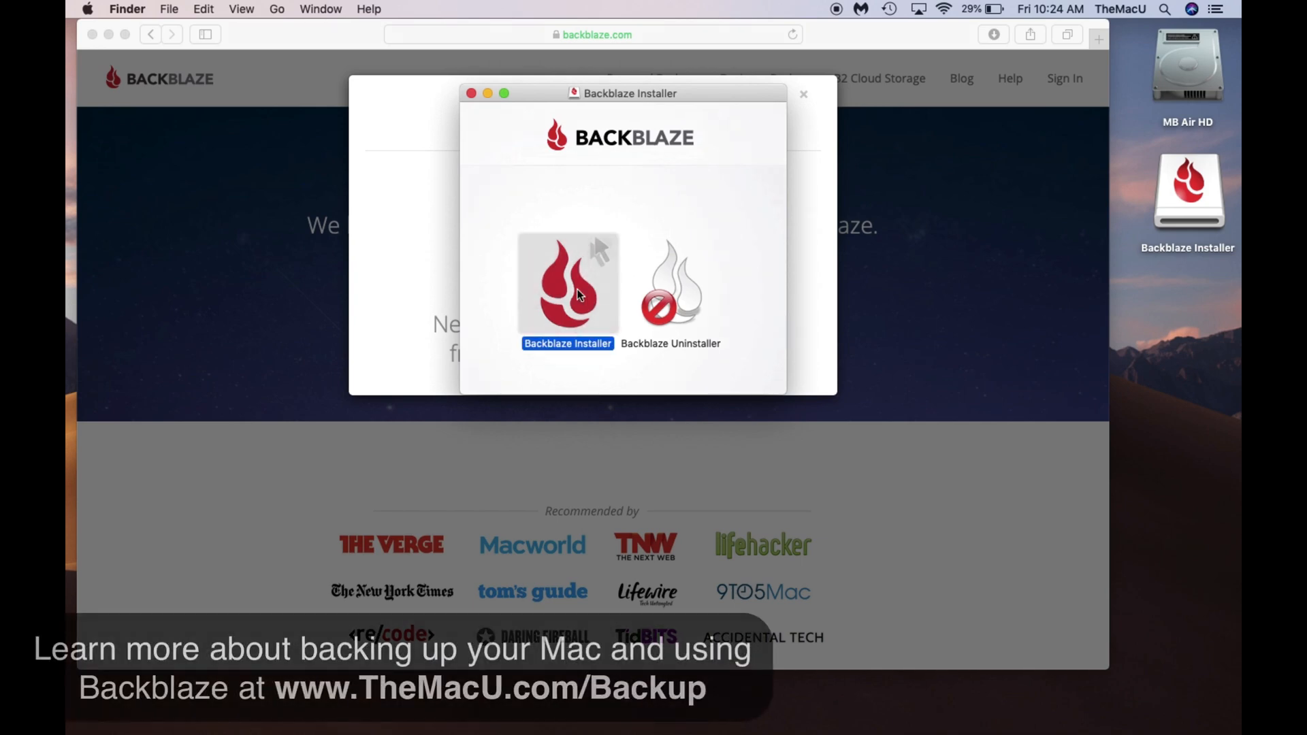
Launch Backblaze Installer and start installing Backblaze with Install Now.
double_click(568, 287)
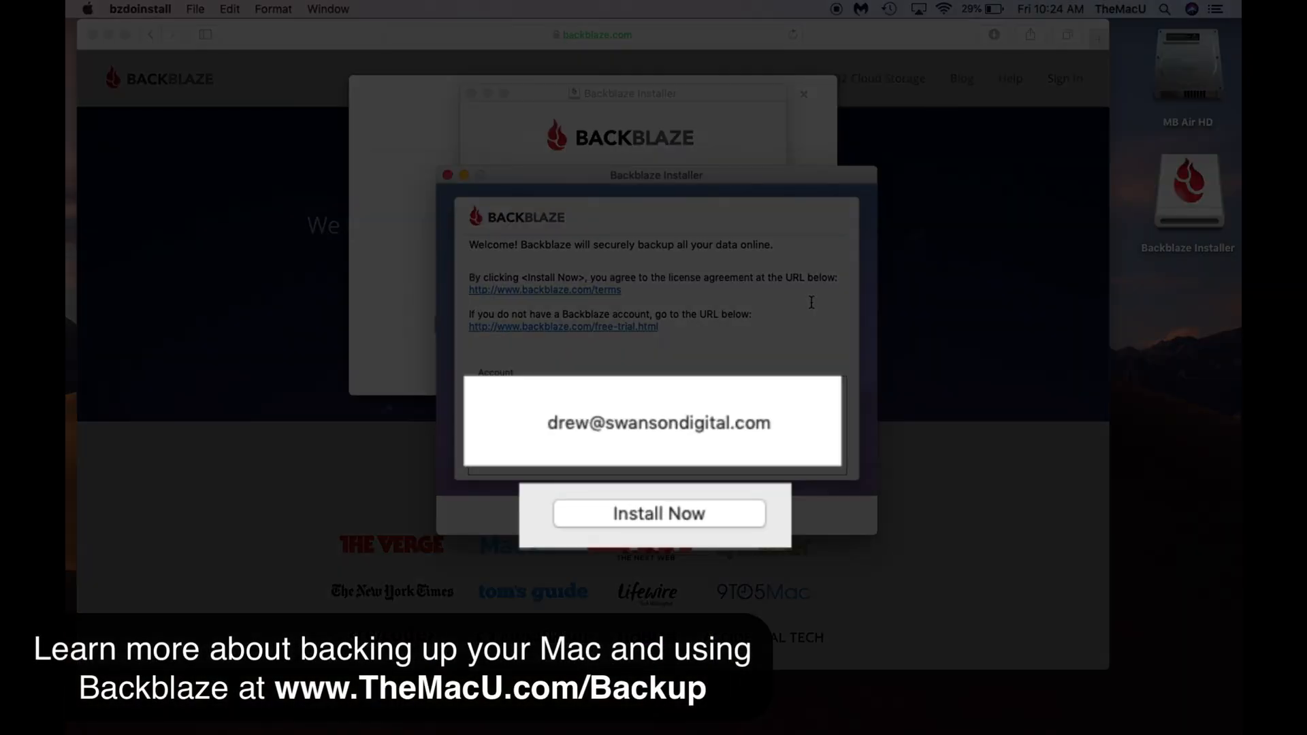
mouse_move(679, 532)
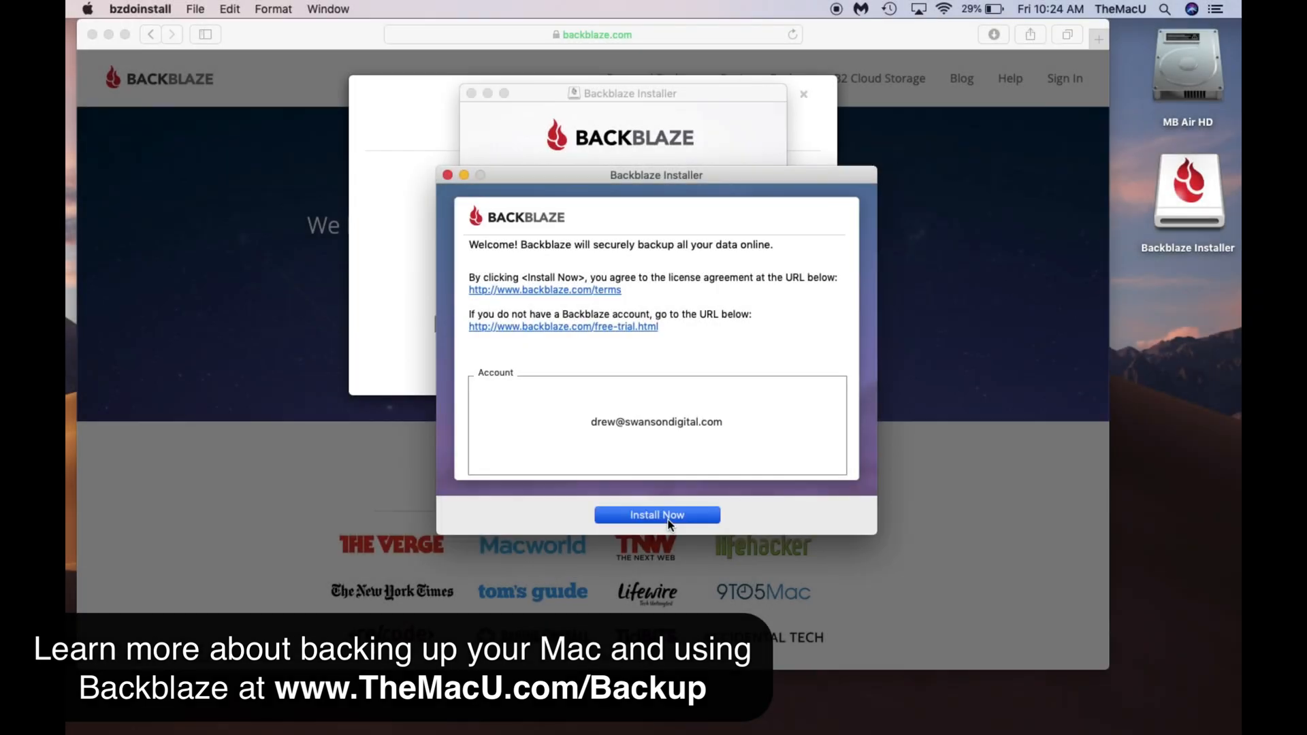
left_click(657, 514)
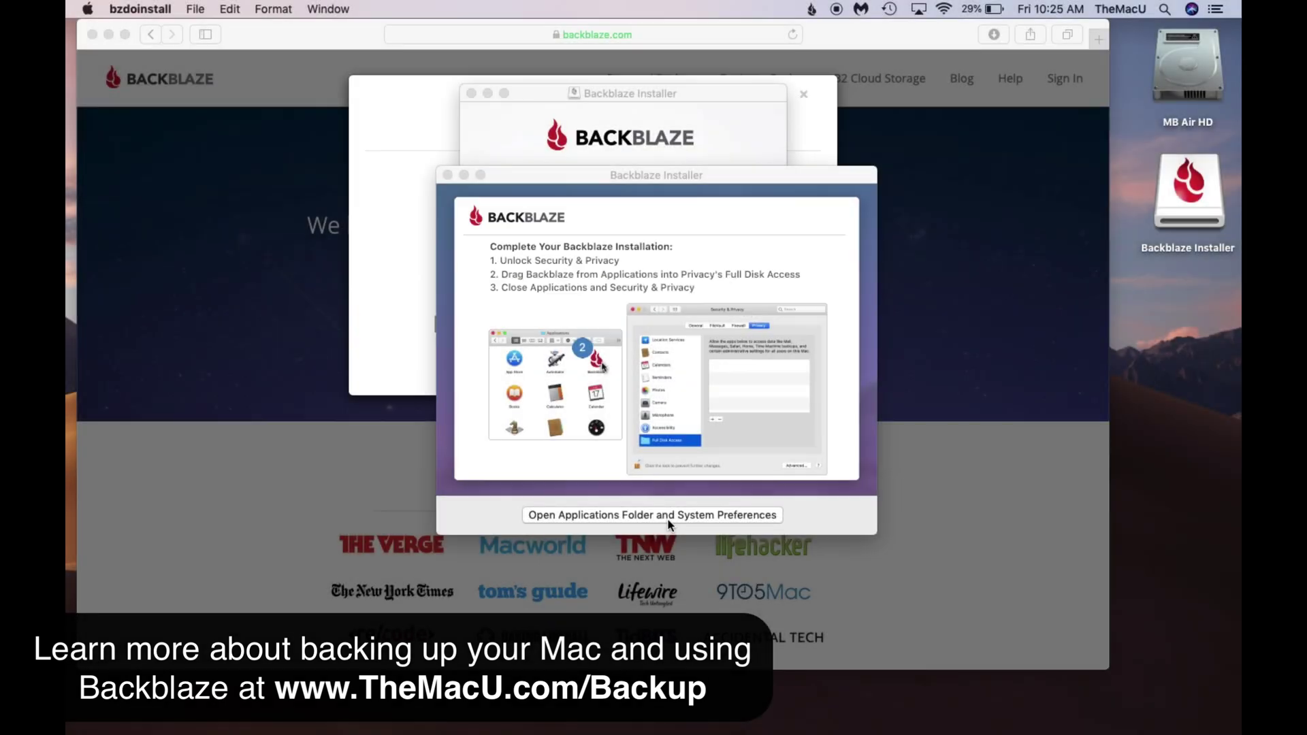
Add Backblaze from Applications to the Security & Privacy Full Disk Access list.
left_click(653, 514)
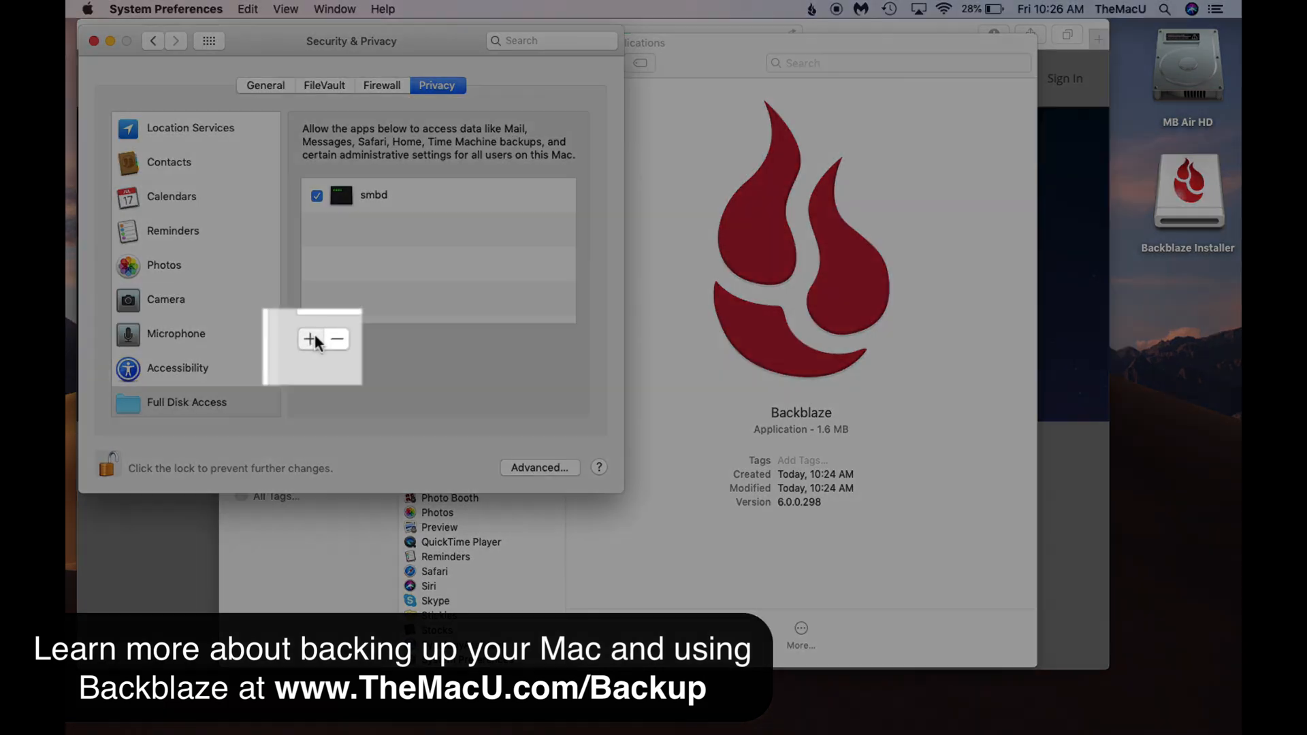
left_click(311, 340)
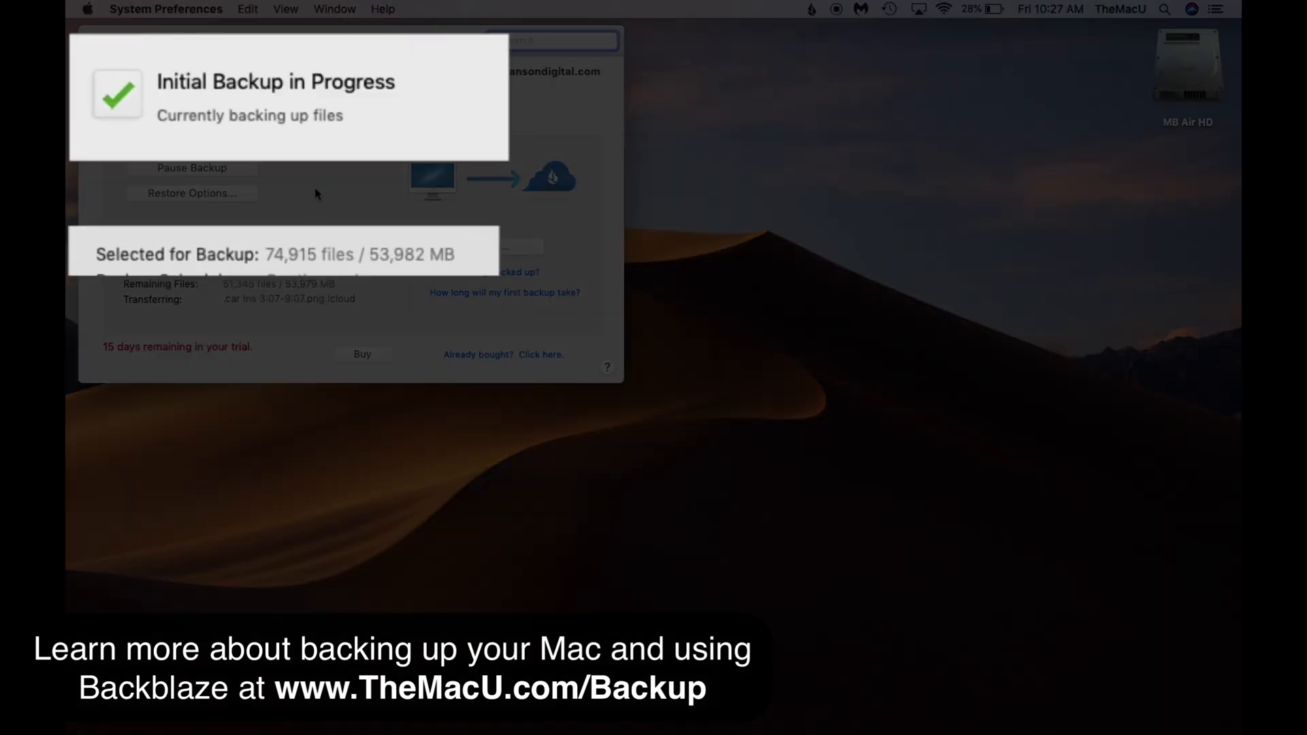
mouse_move(399, 154)
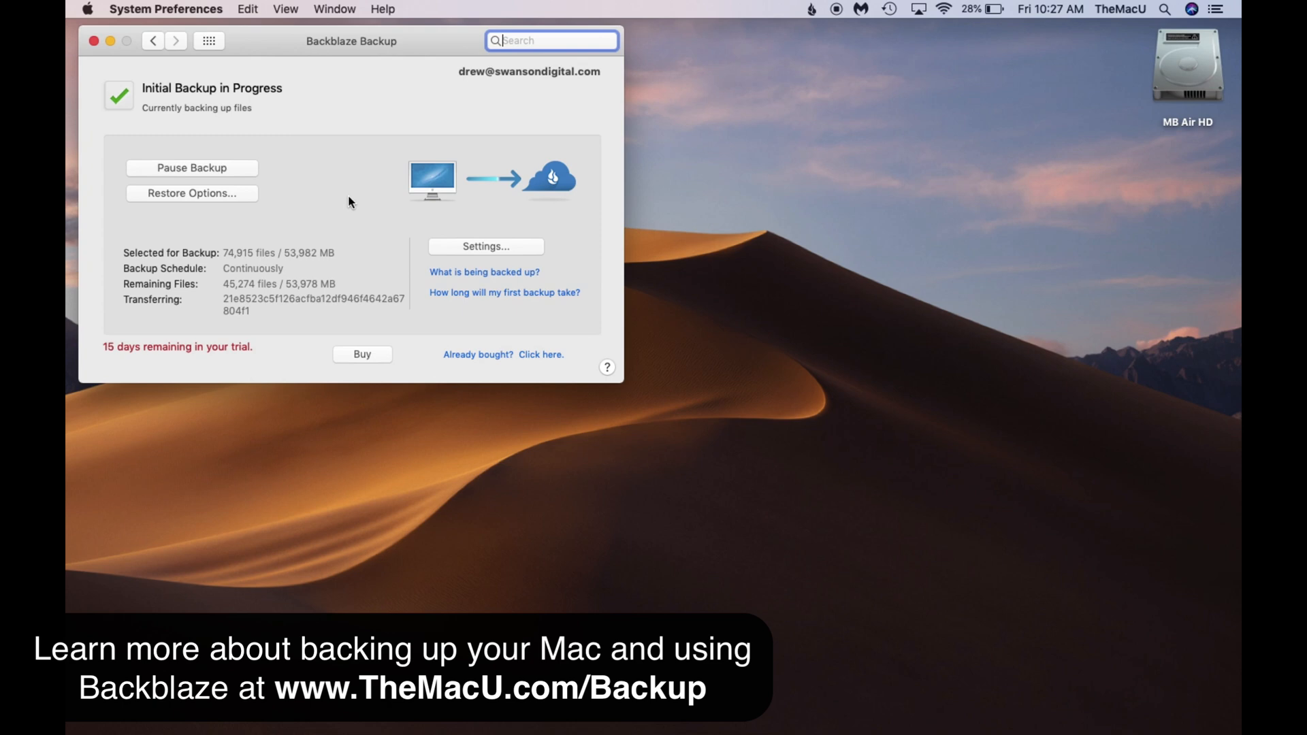
View the Backblaze Backup pane's Initial Backup in Progress status.
left_click(485, 246)
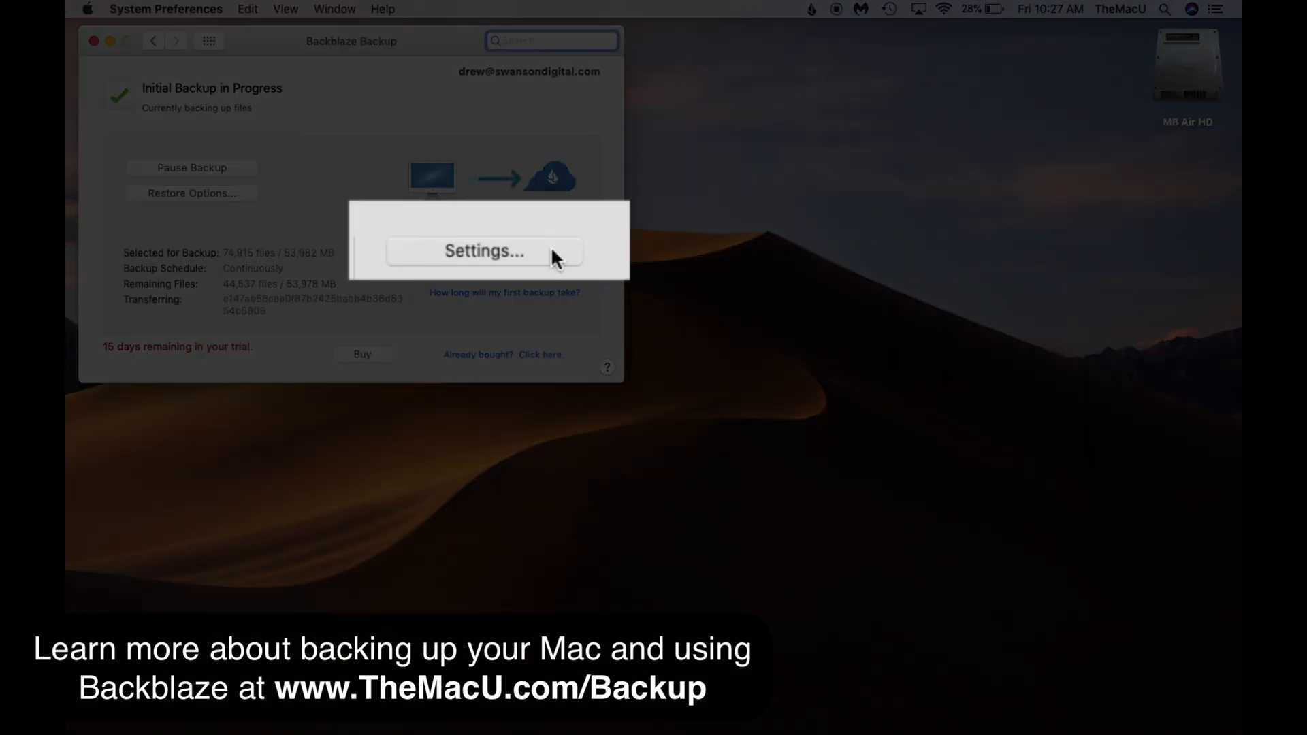
Set online name macbook-air_2019_04_05, back up External Drive 500GB, and show Performance settings.
left_click(483, 252)
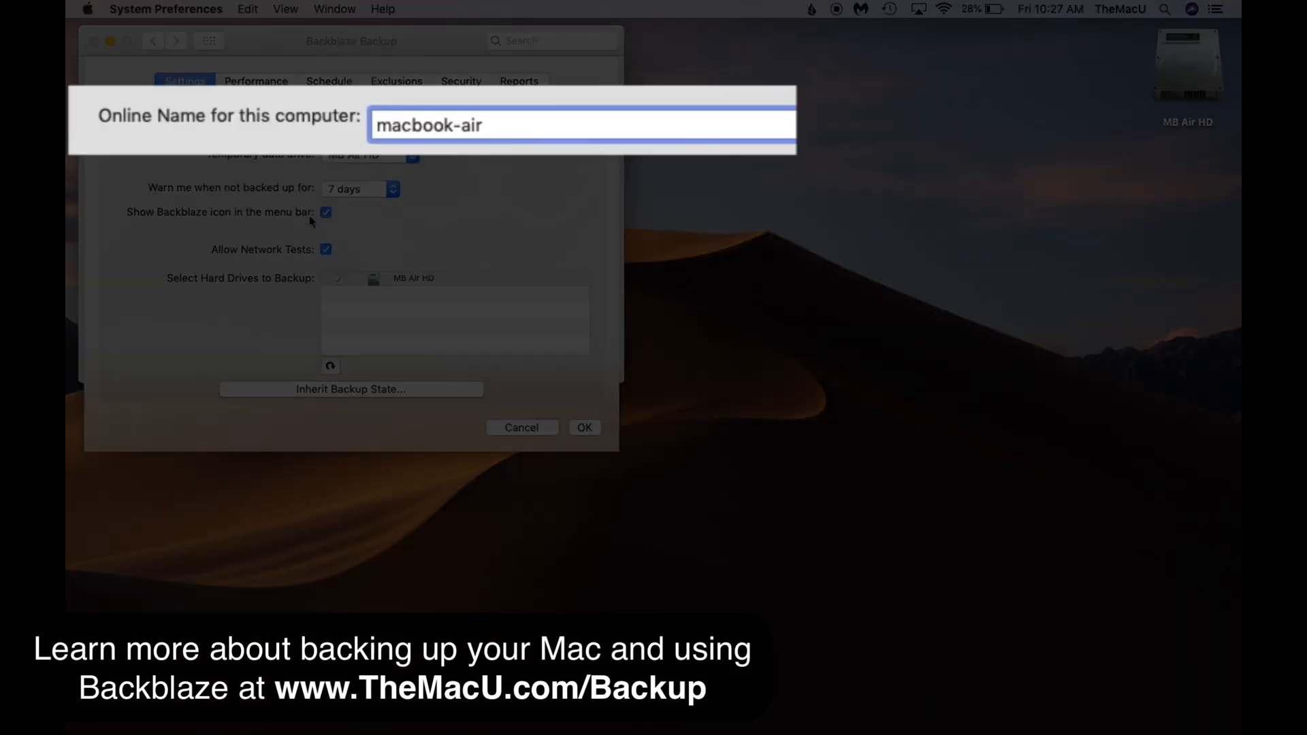
type("TheMacU")
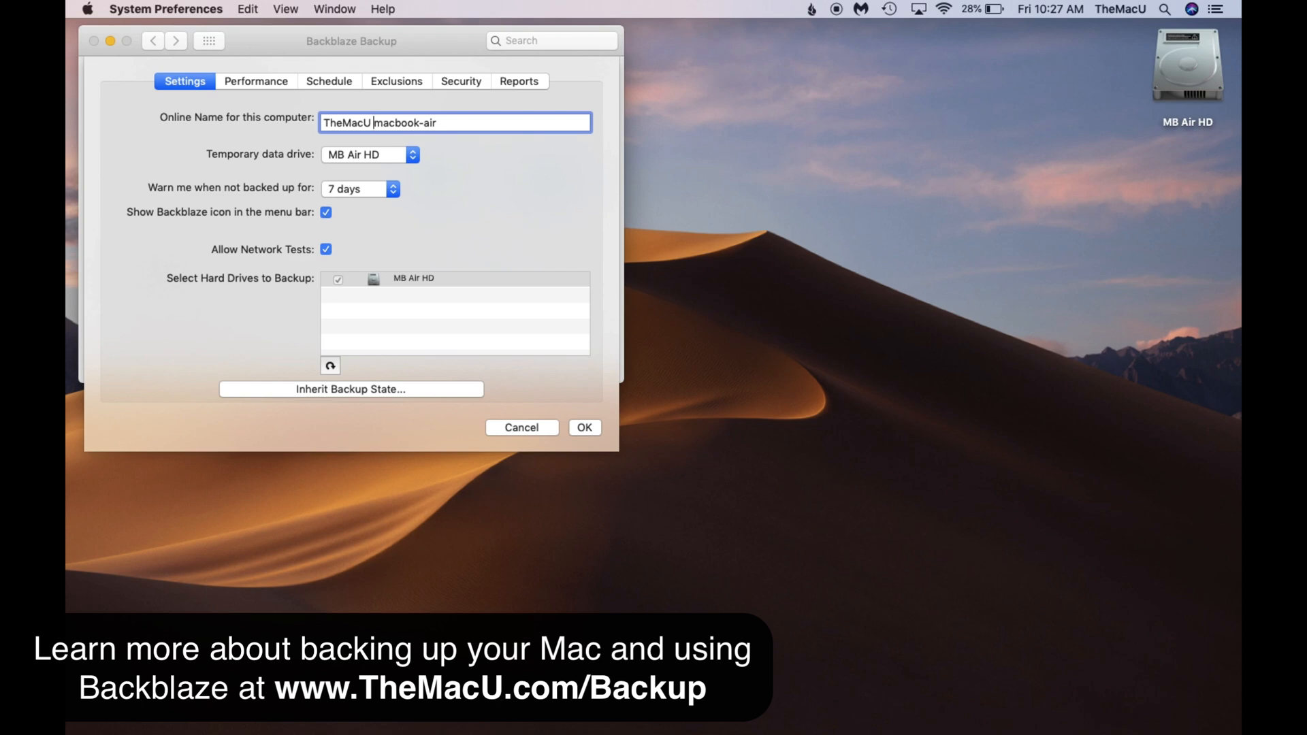
mouse_move(379, 179)
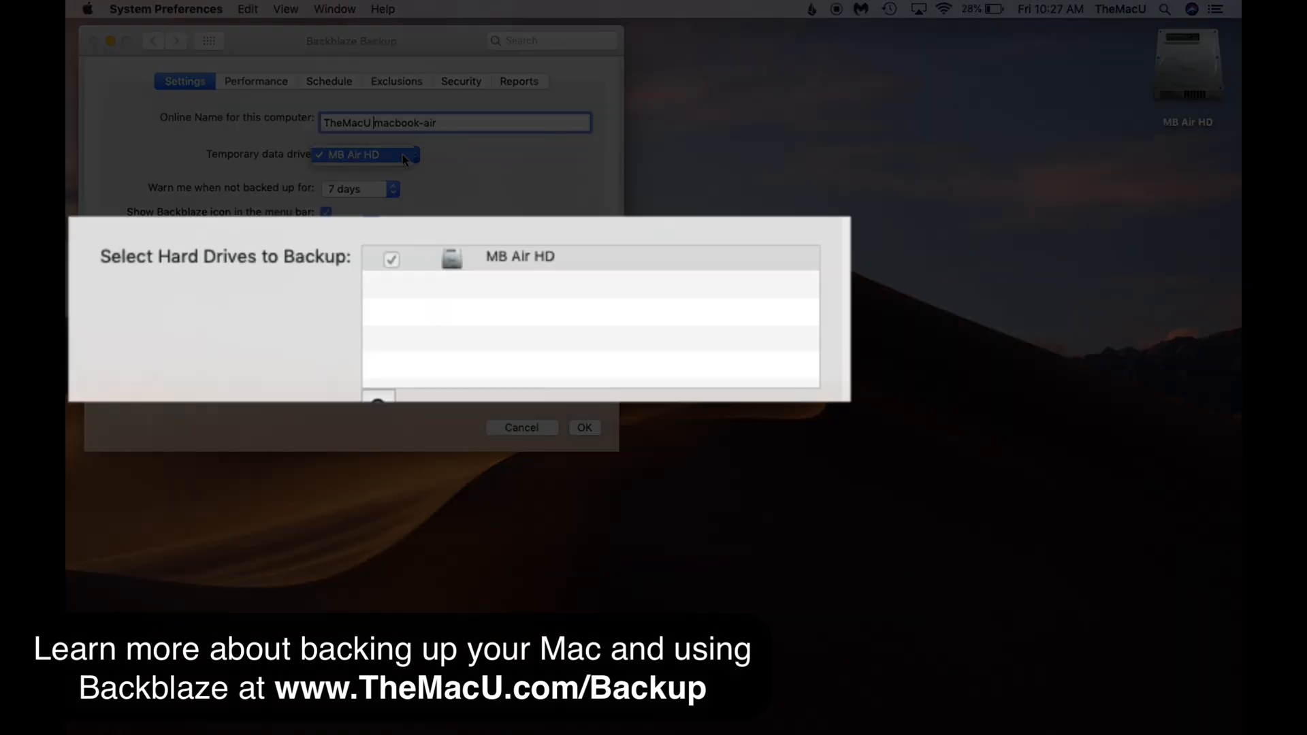
left_click(360, 155)
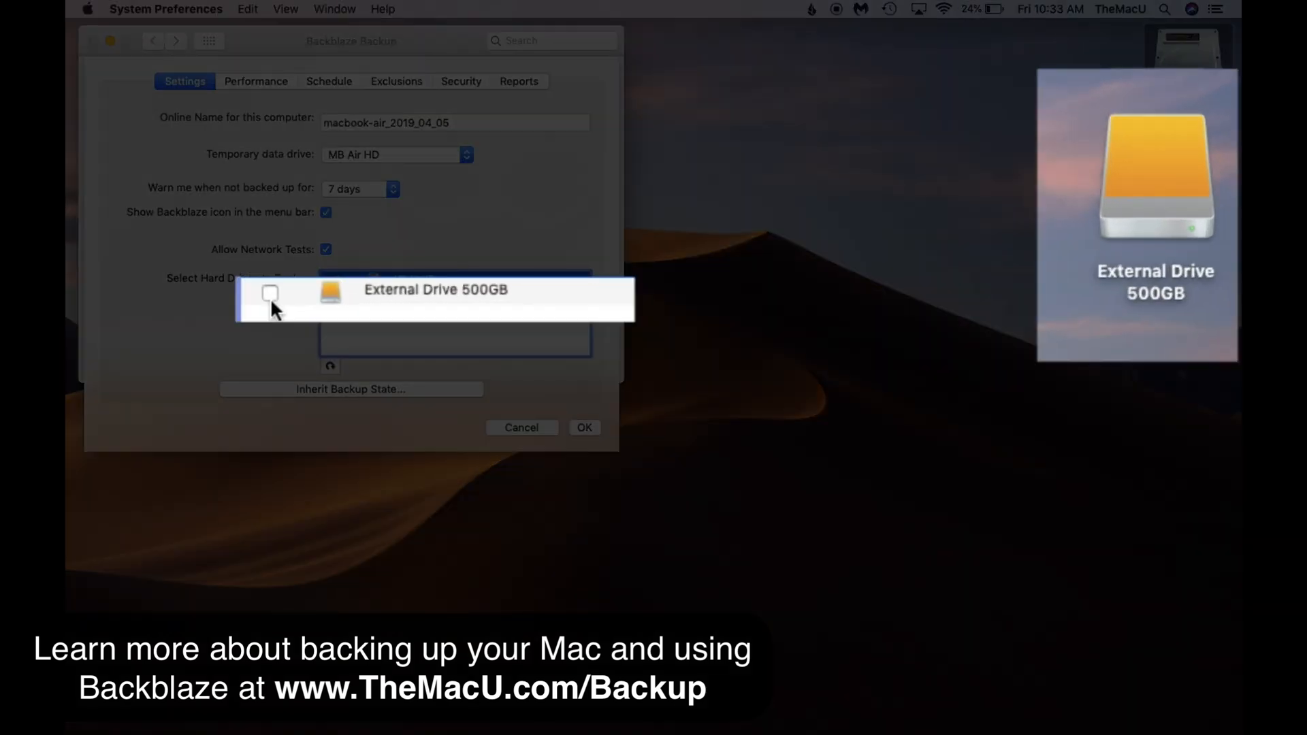
left_click(269, 294)
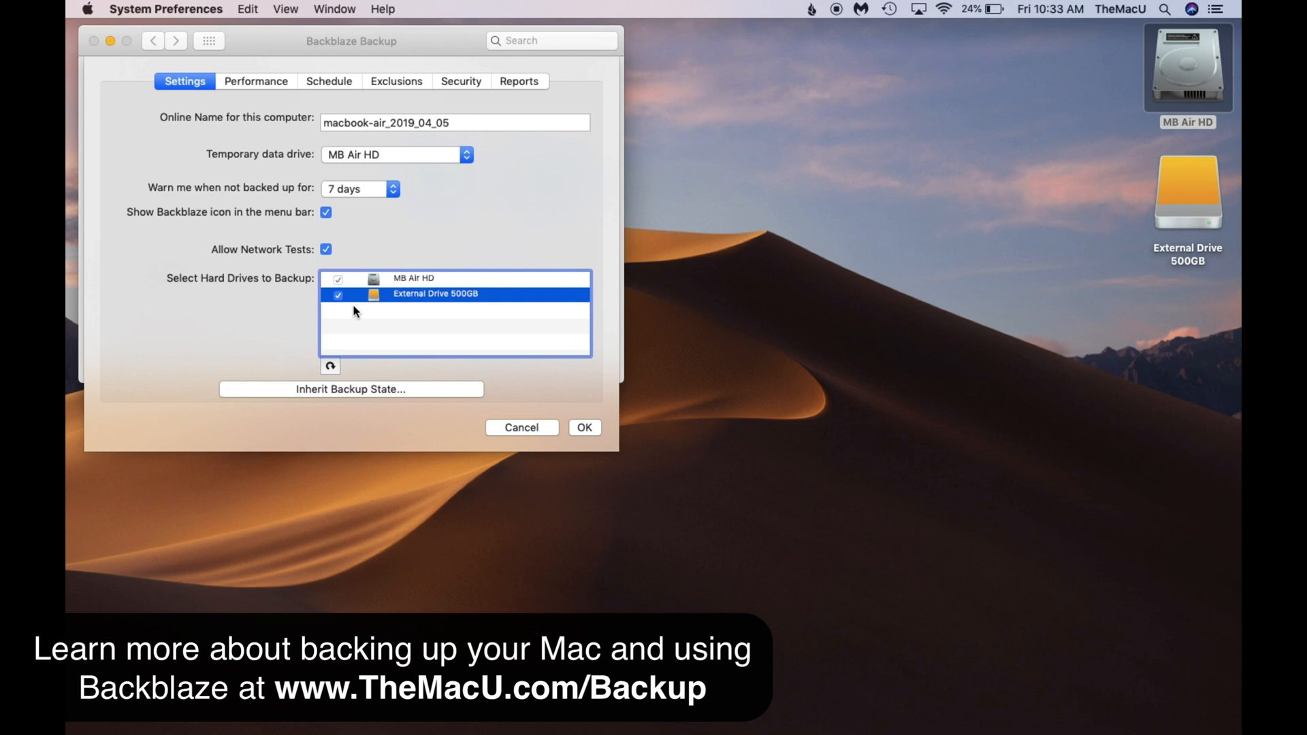
left_click(256, 81)
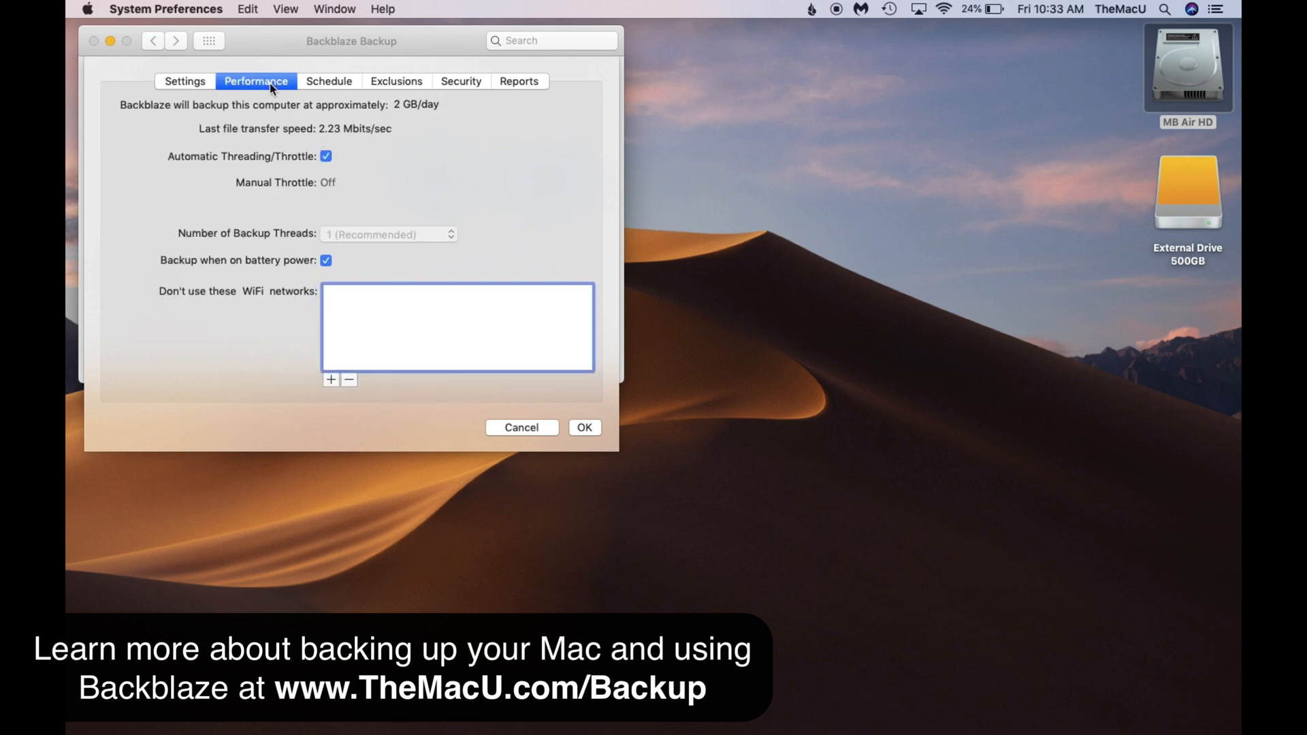
mouse_move(441, 134)
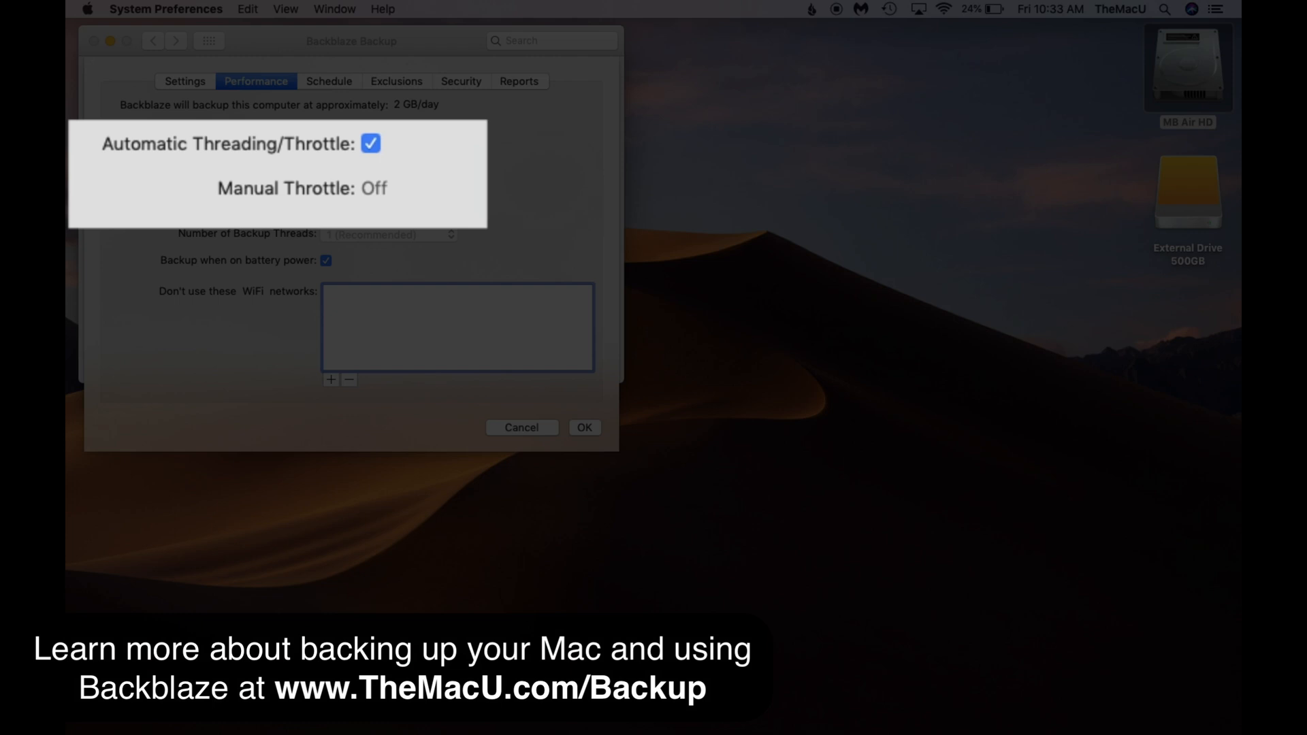
left_click(326, 157)
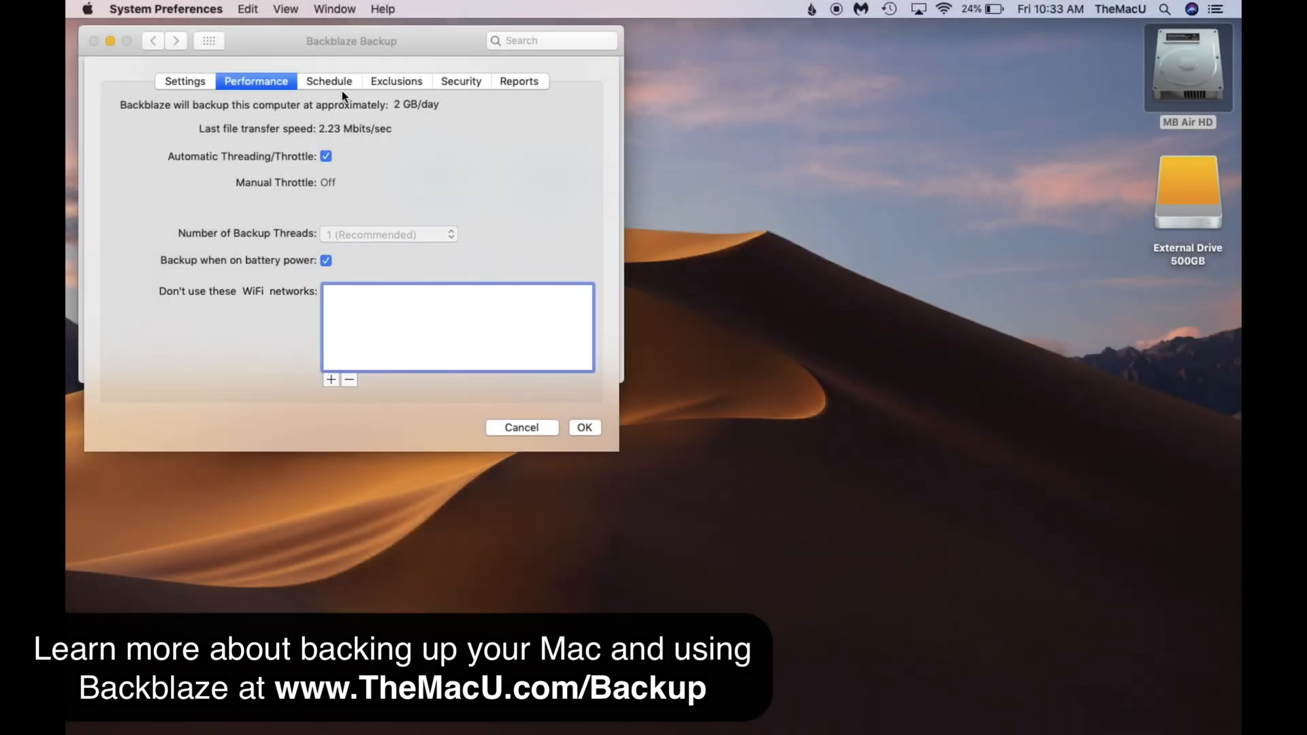
Keep the backup schedule at Continuously (Recommended) and show the Exclusions settings.
left_click(328, 81)
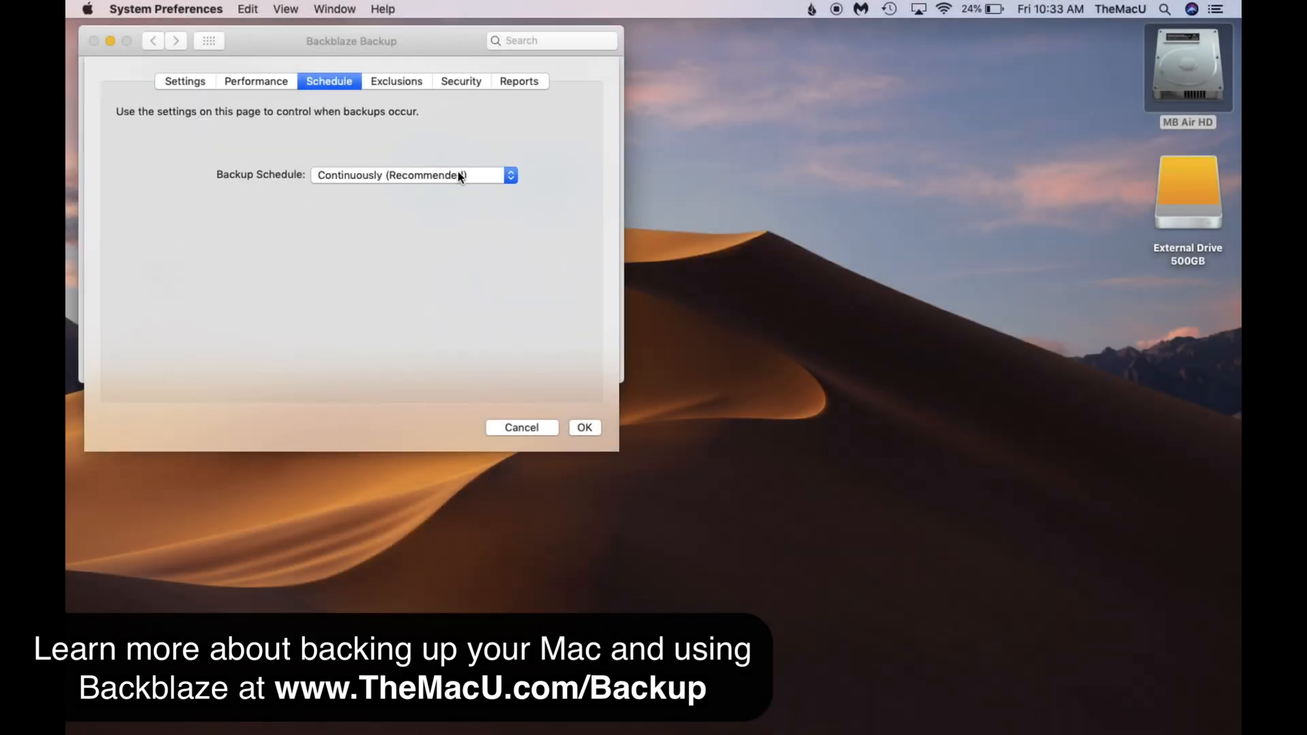
left_click(414, 175)
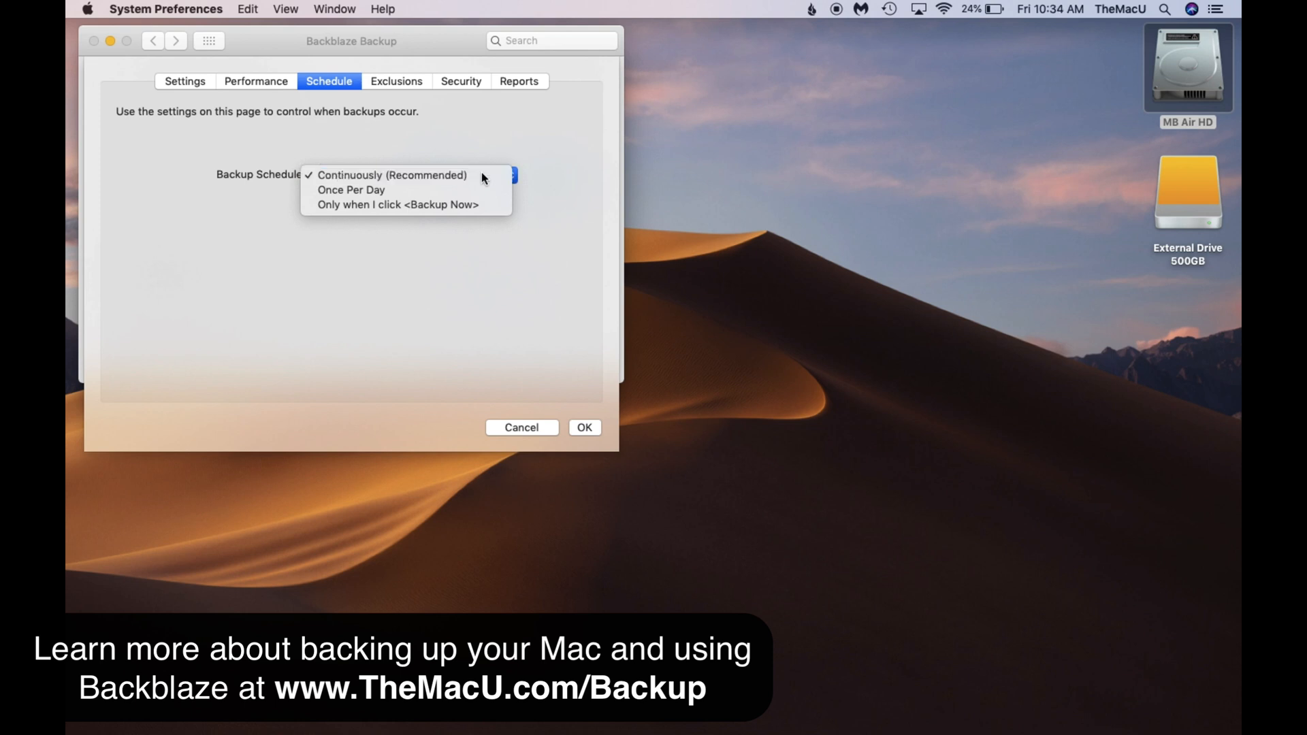
left_click(392, 175)
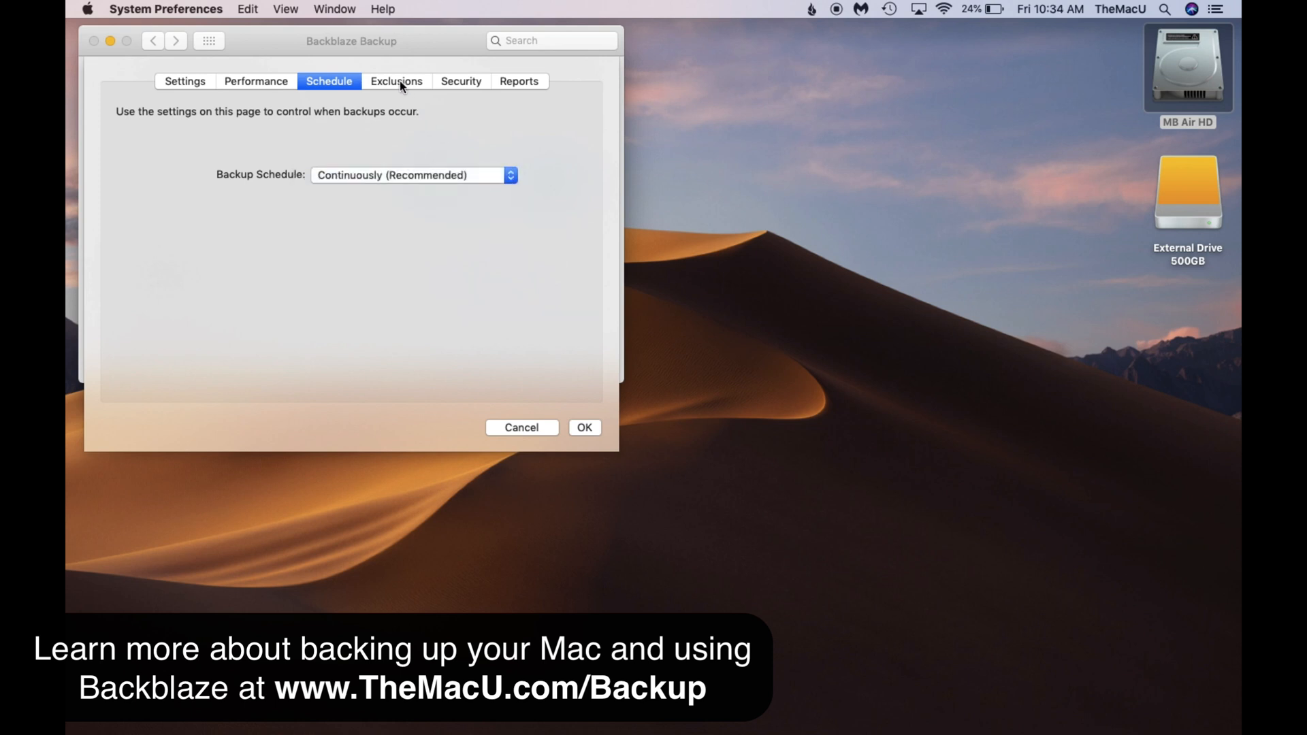
left_click(396, 81)
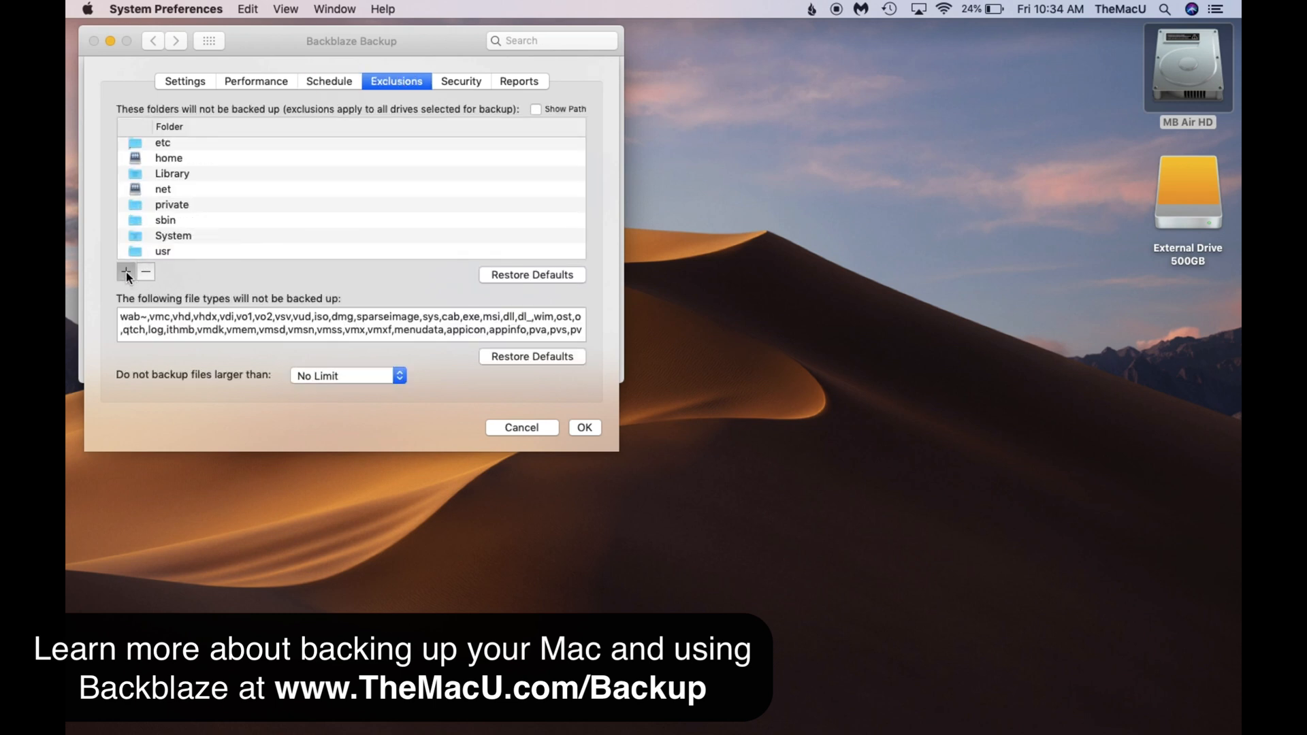
Exclude the macu-tutorials XCODE JUNE-2017 folder, leaving the file size limit at No Limit.
left_click(126, 272)
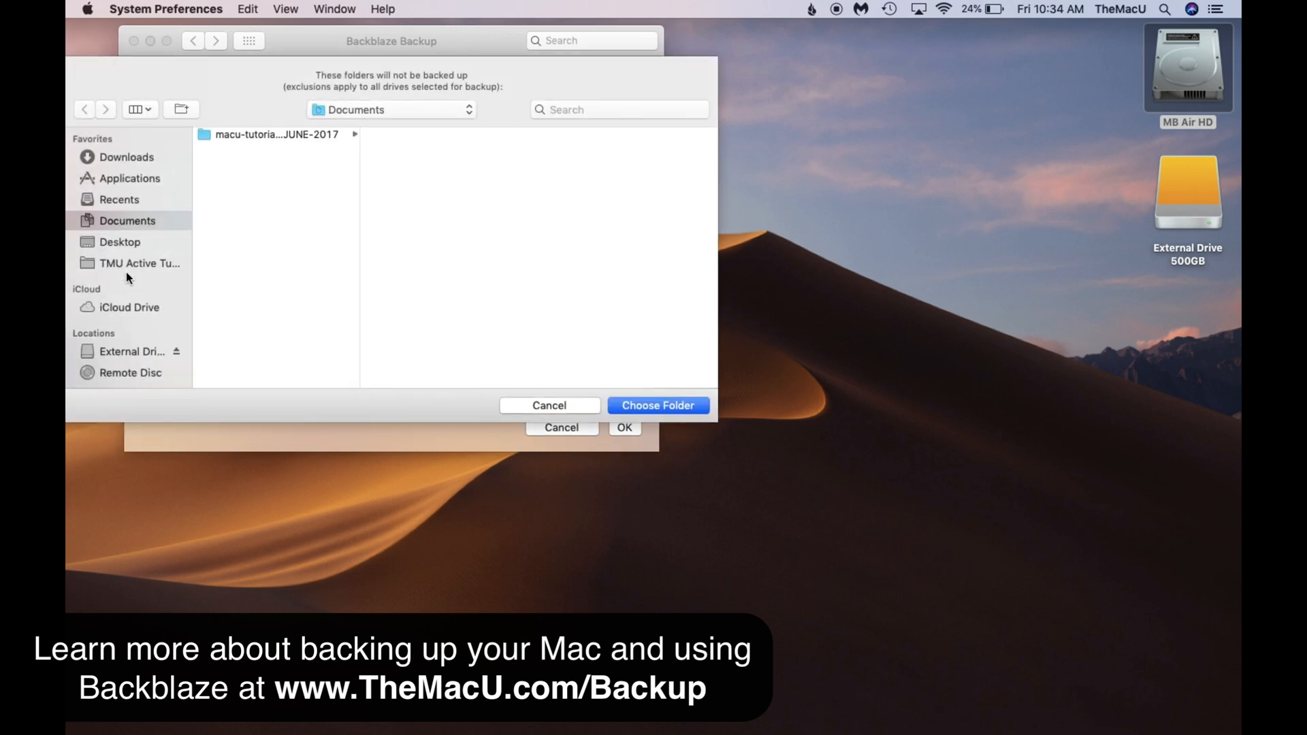
left_click(262, 134)
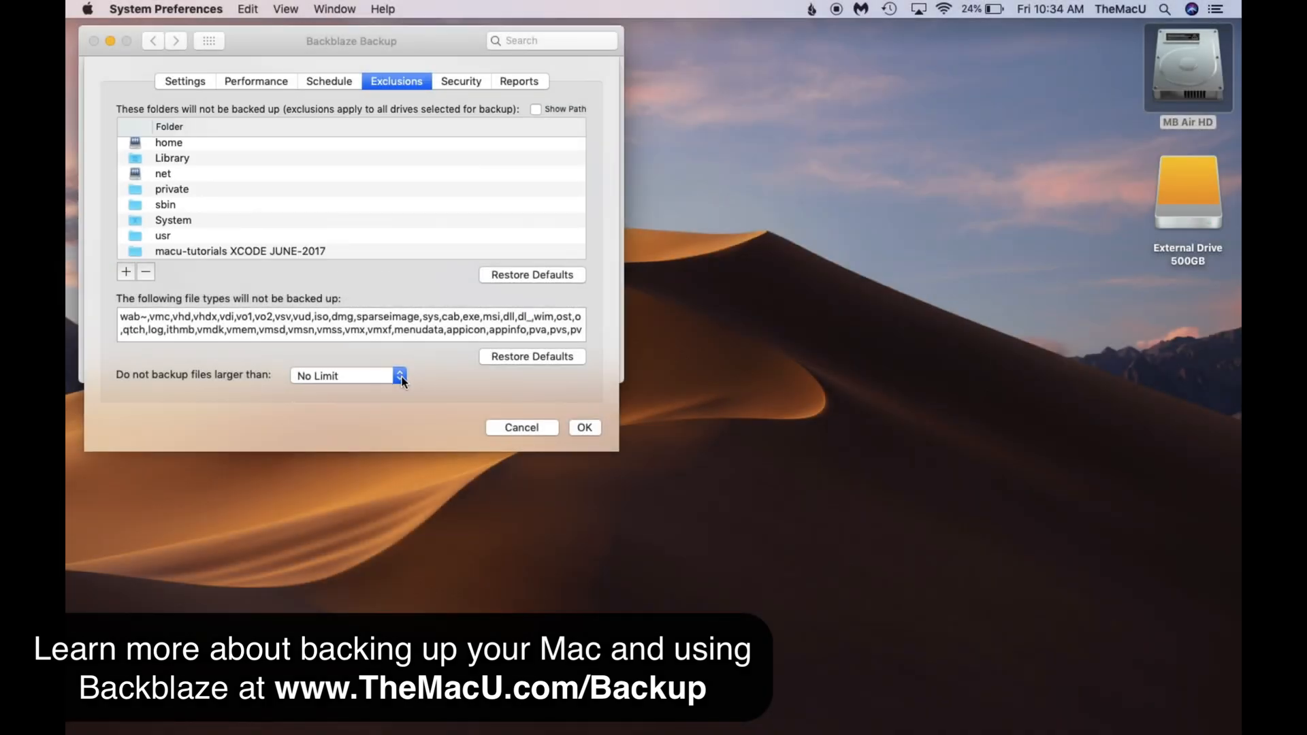
left_click(400, 376)
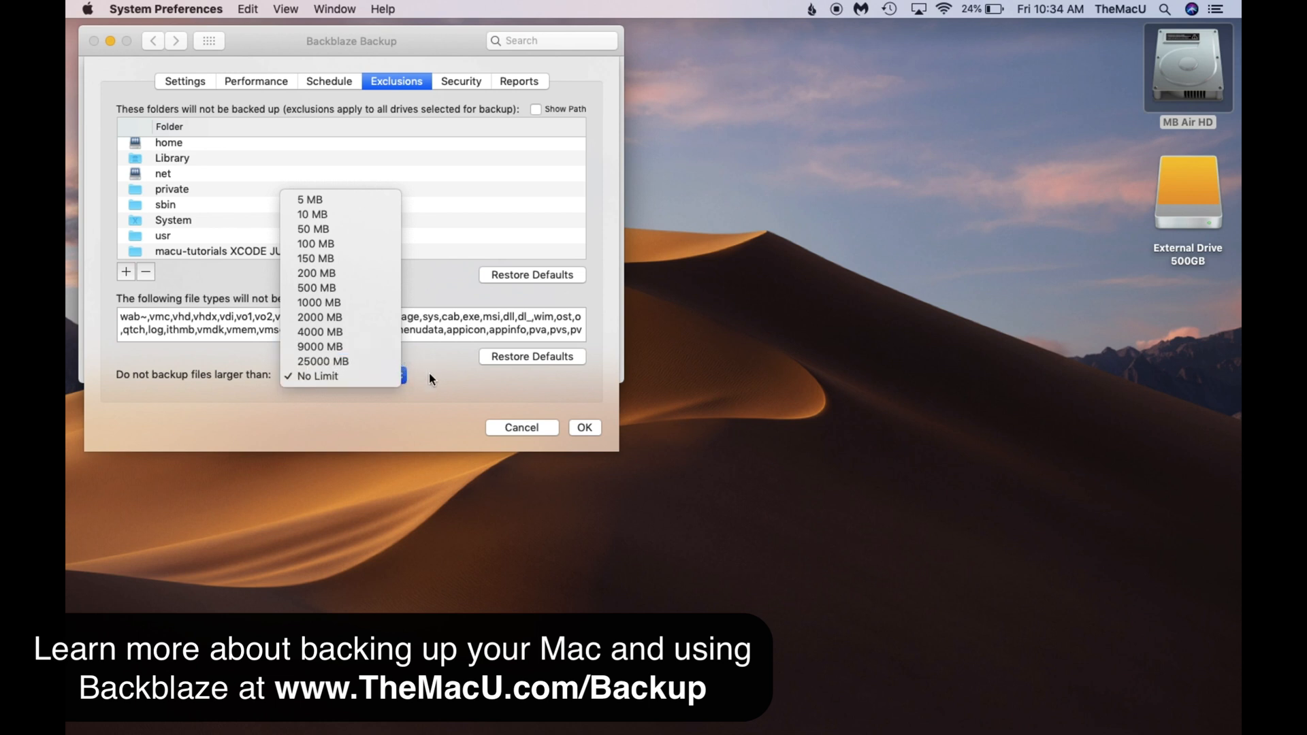
left_click(318, 375)
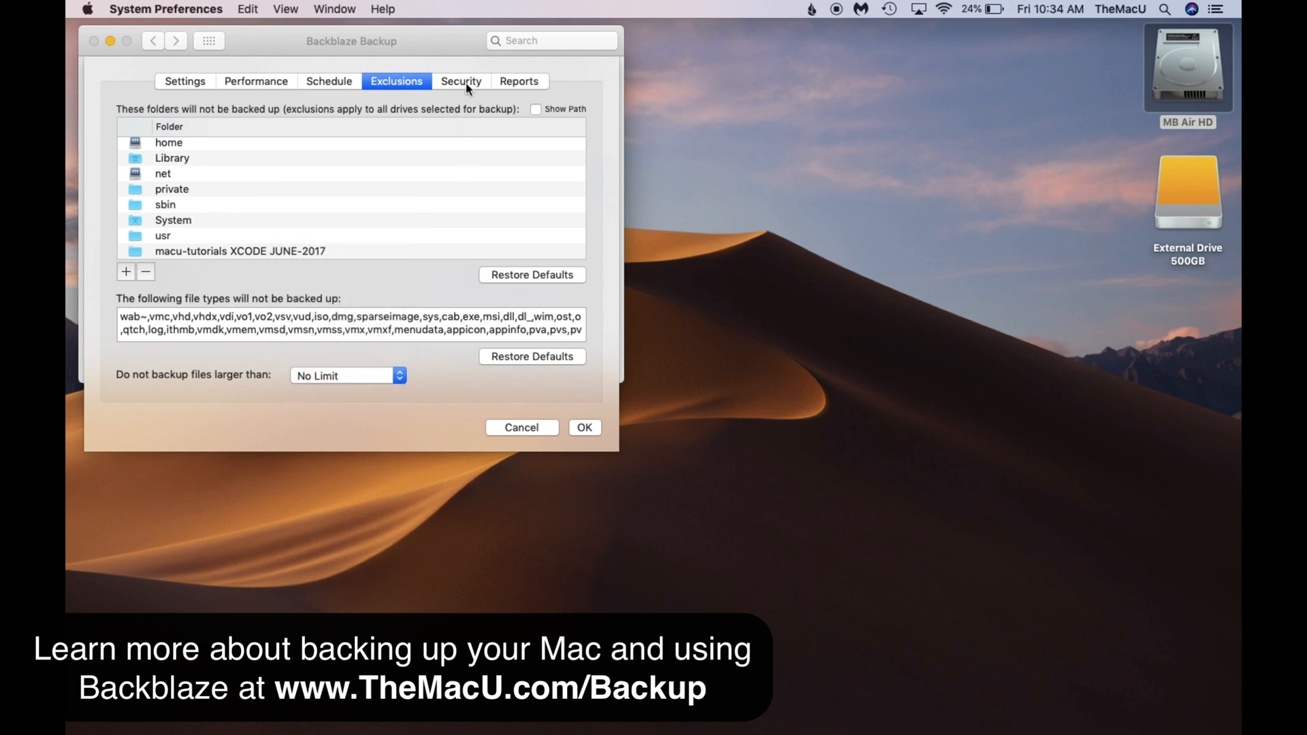
In the Security tab, open the private encryption key prompt and cancel it.
left_click(461, 81)
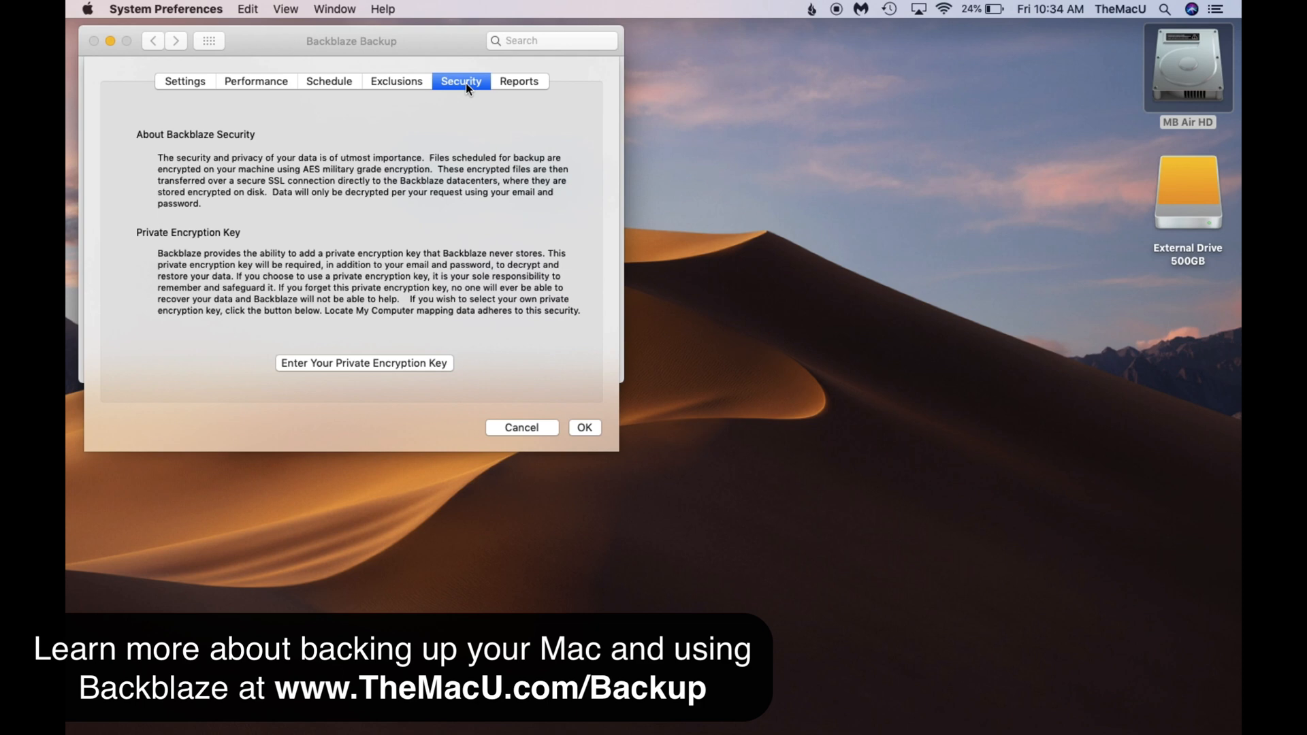
left_click(364, 363)
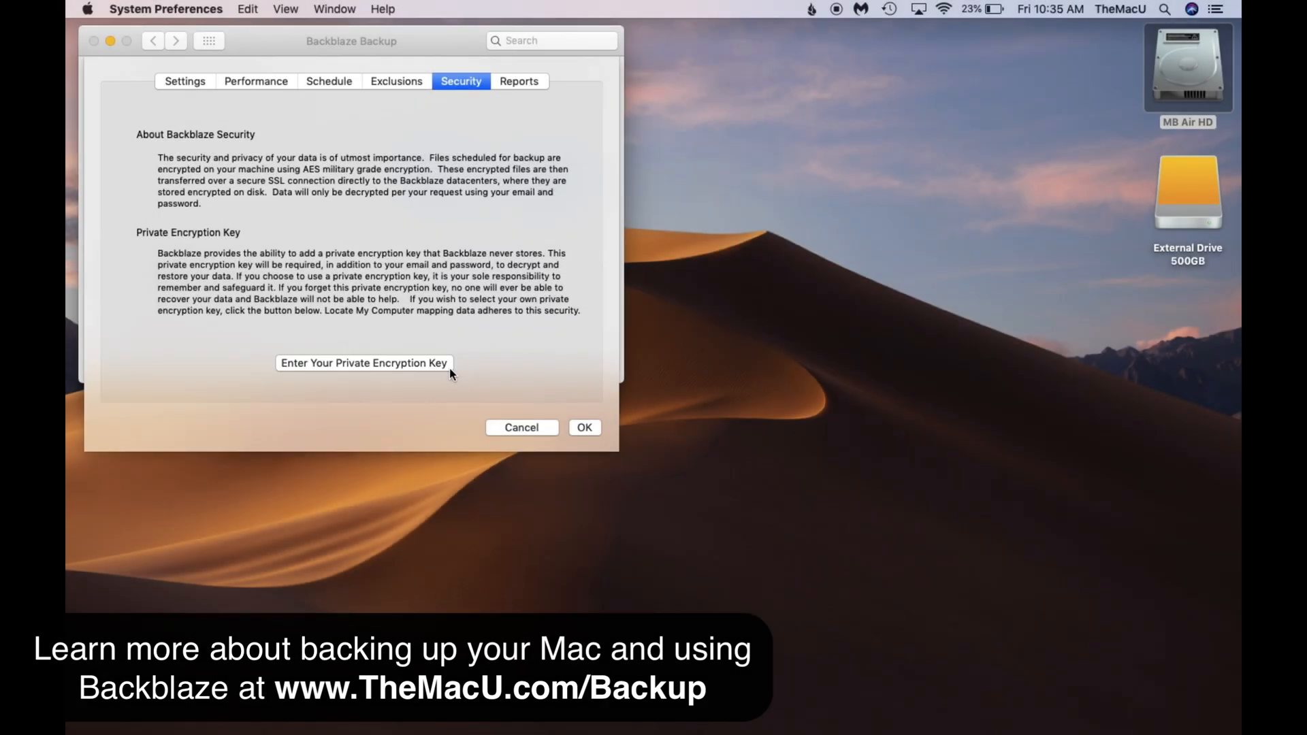
left_click(364, 363)
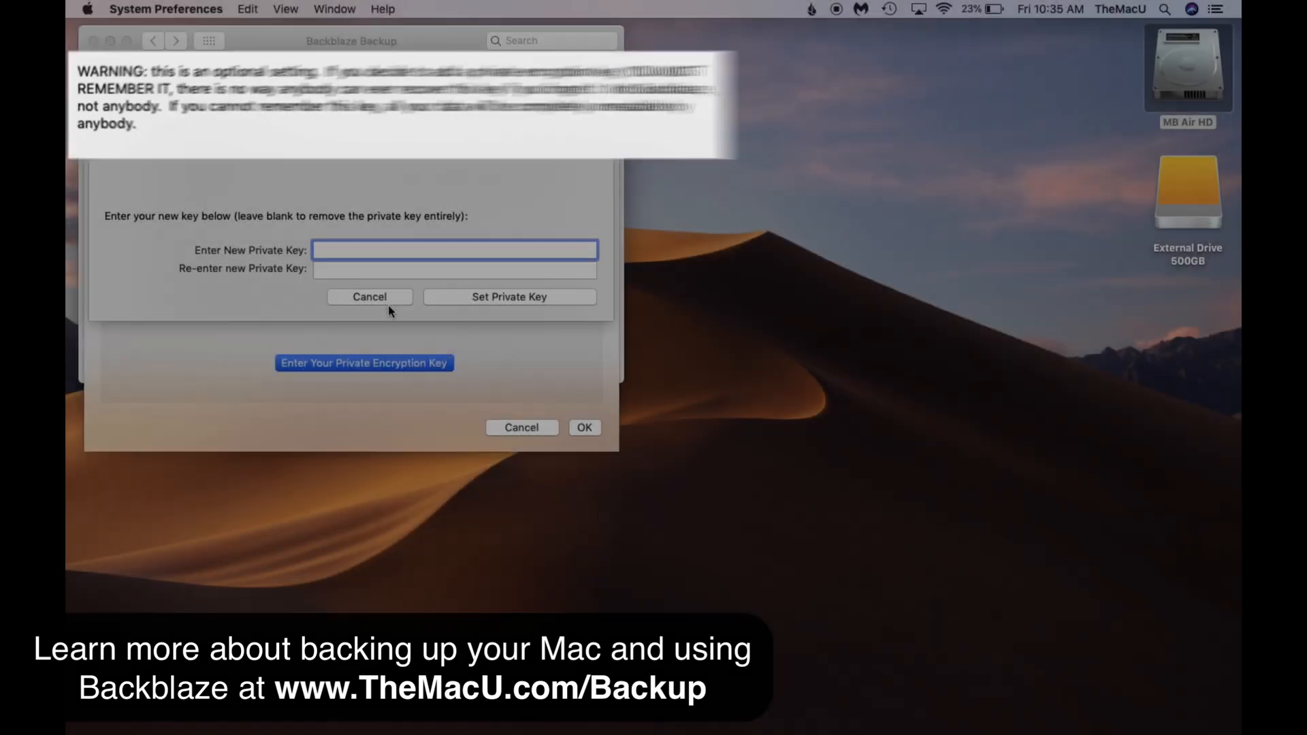
left_click(369, 296)
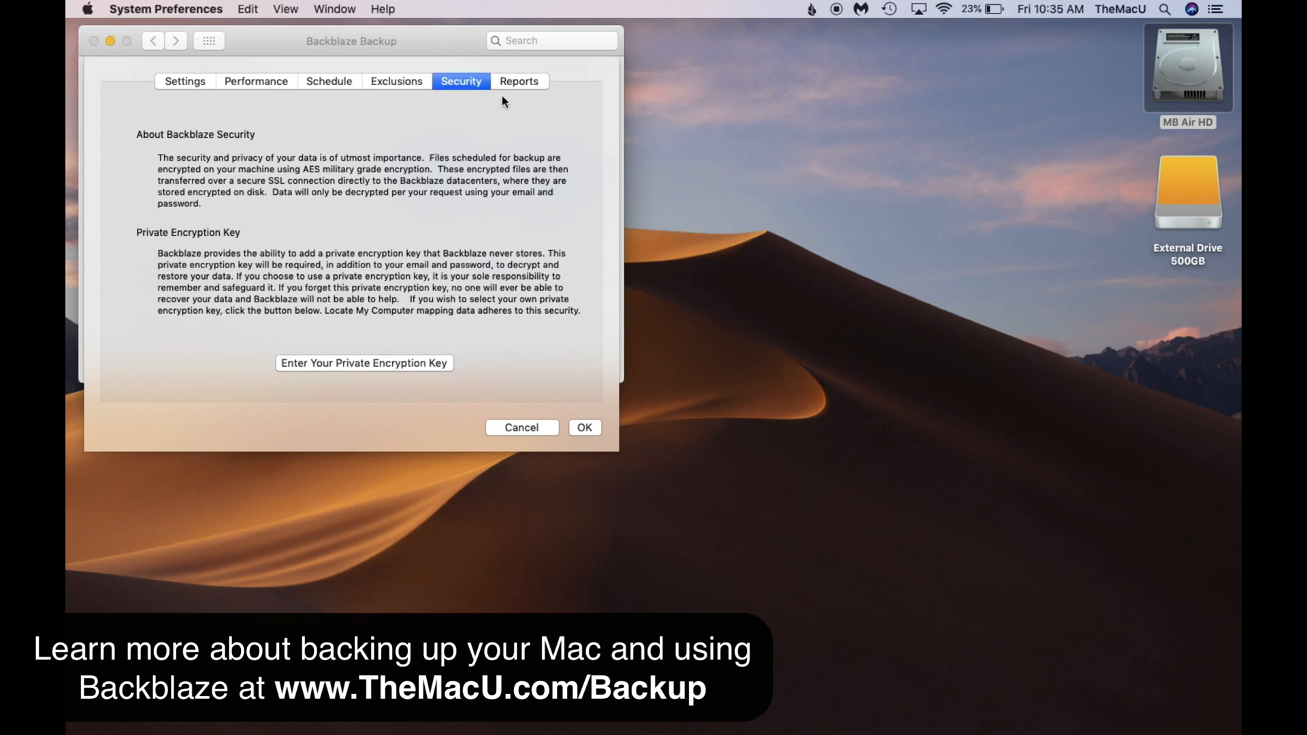
Review the size report and Files Scheduled for Backup list, then close Backblaze preferences.
left_click(518, 81)
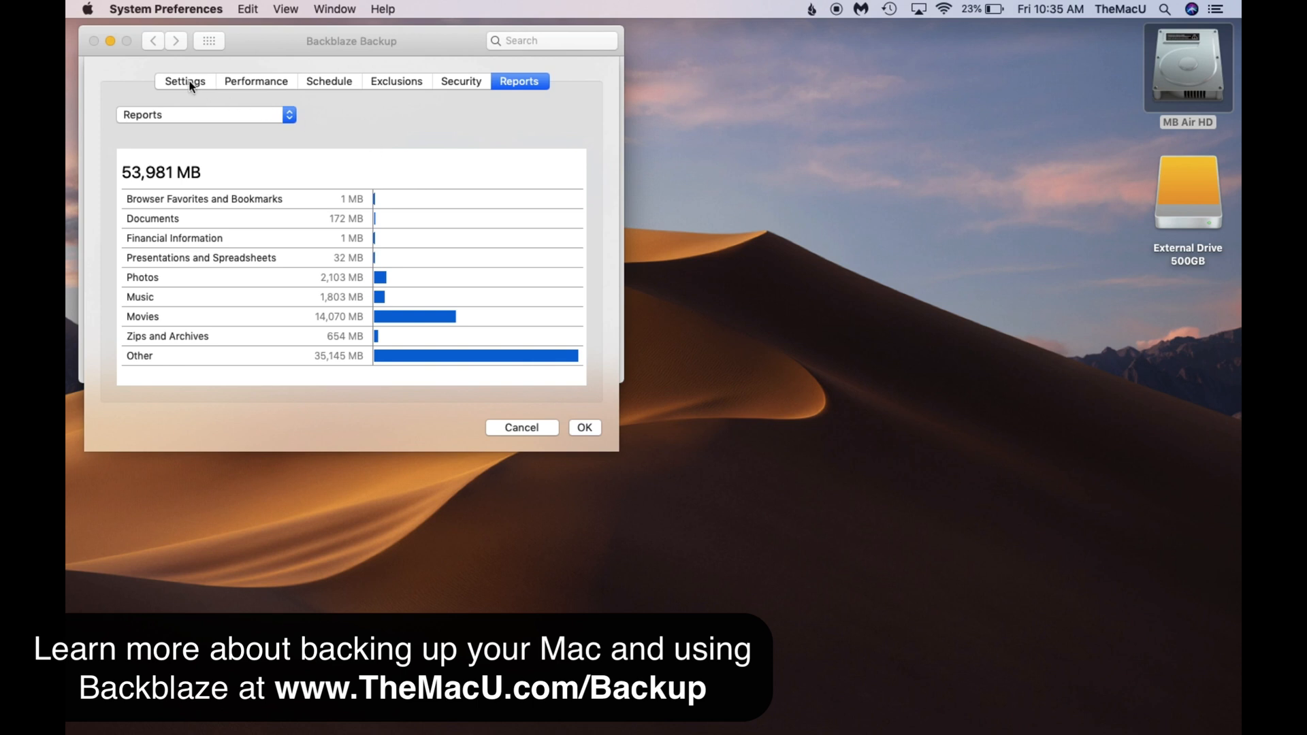
left_click(204, 114)
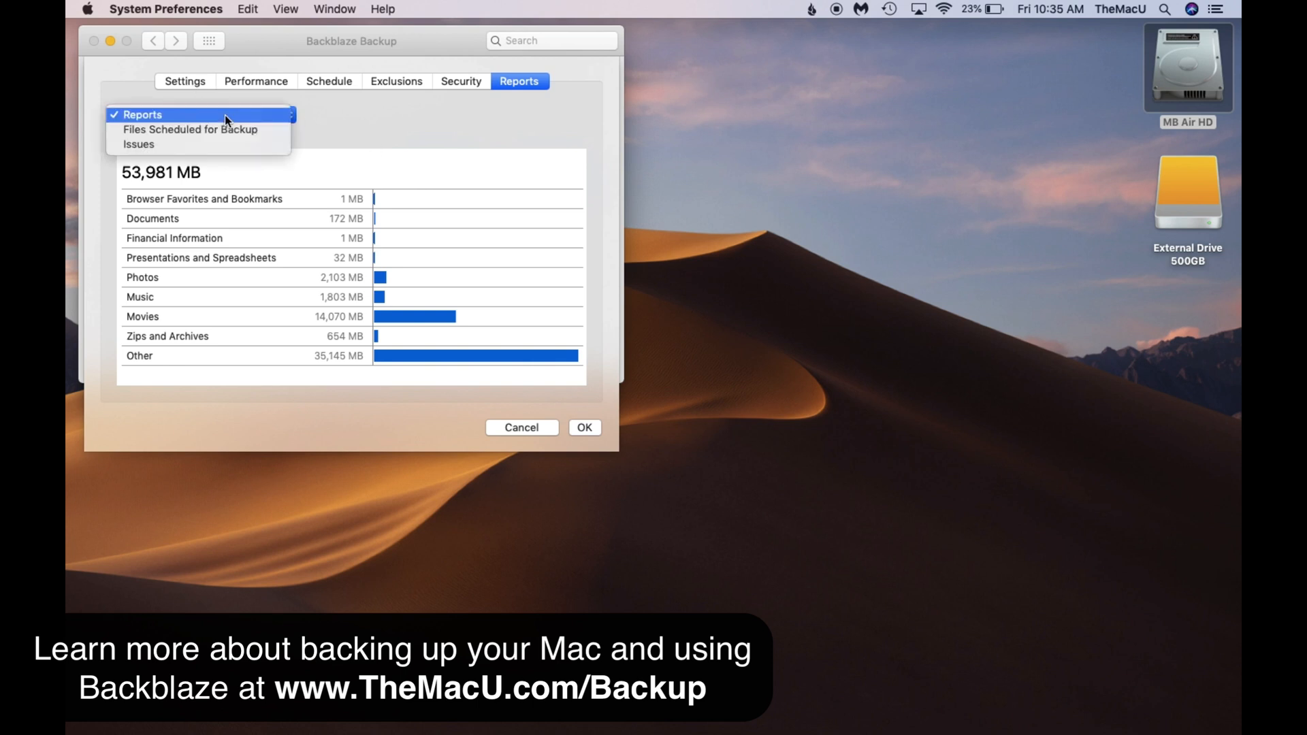
left_click(194, 130)
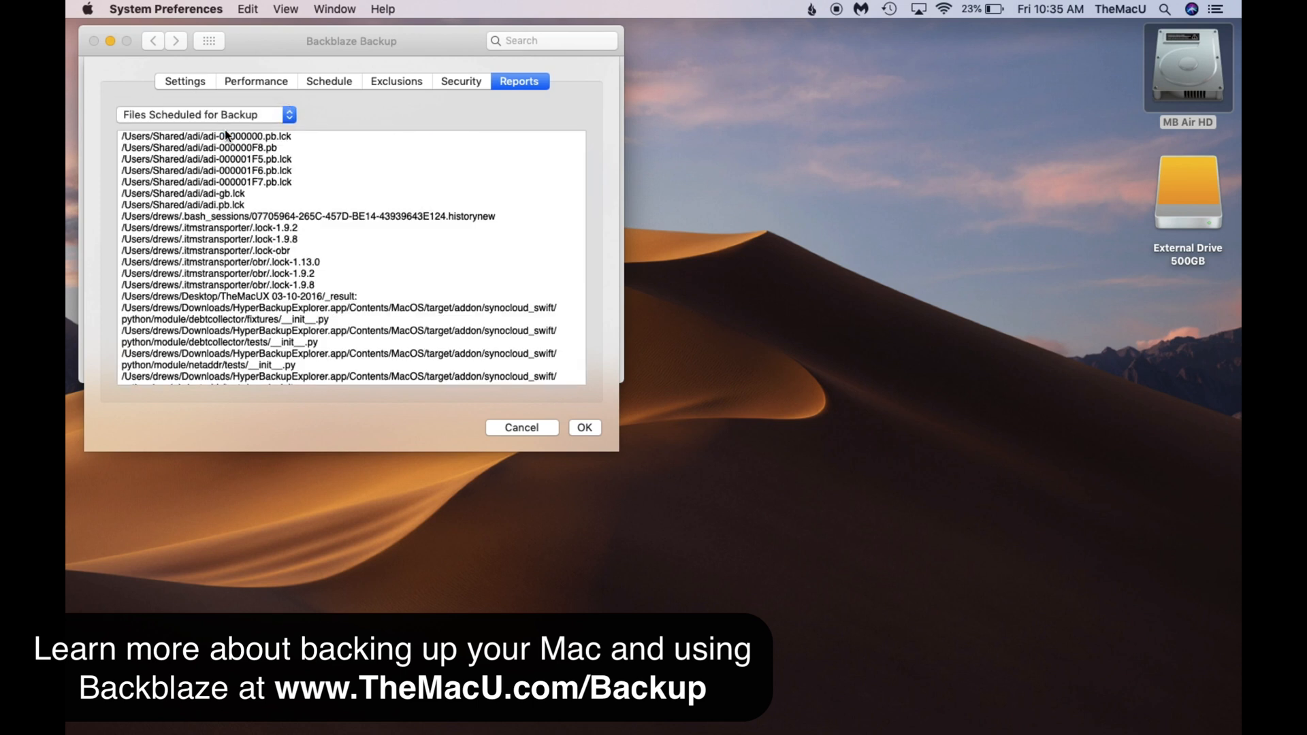
scroll("down", 3)
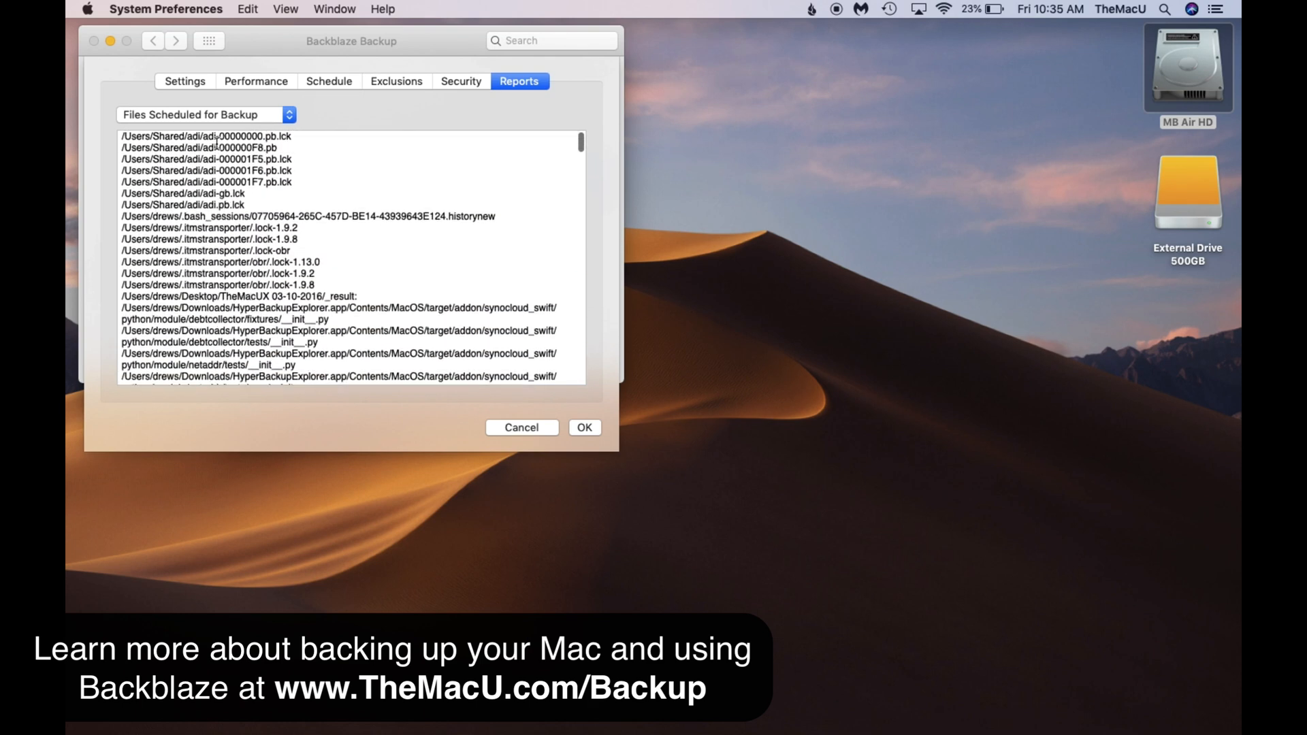
left_click(204, 115)
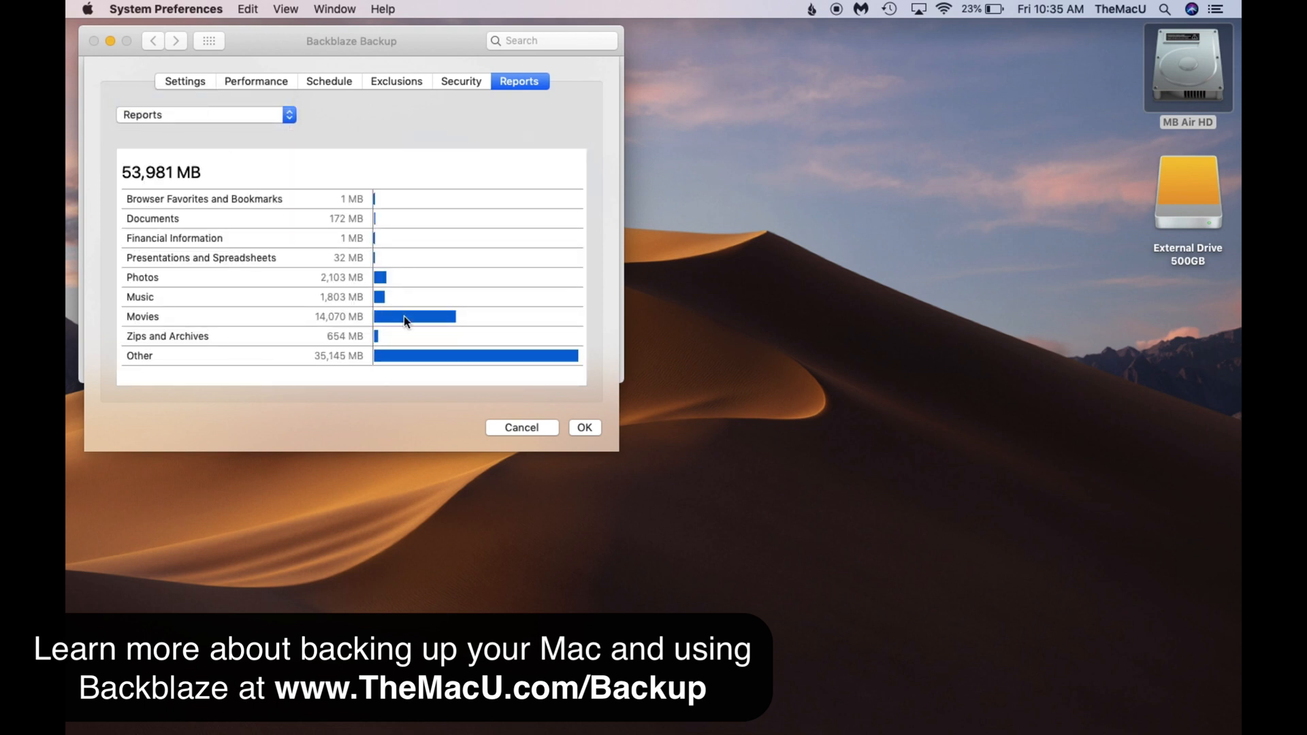
mouse_move(491, 436)
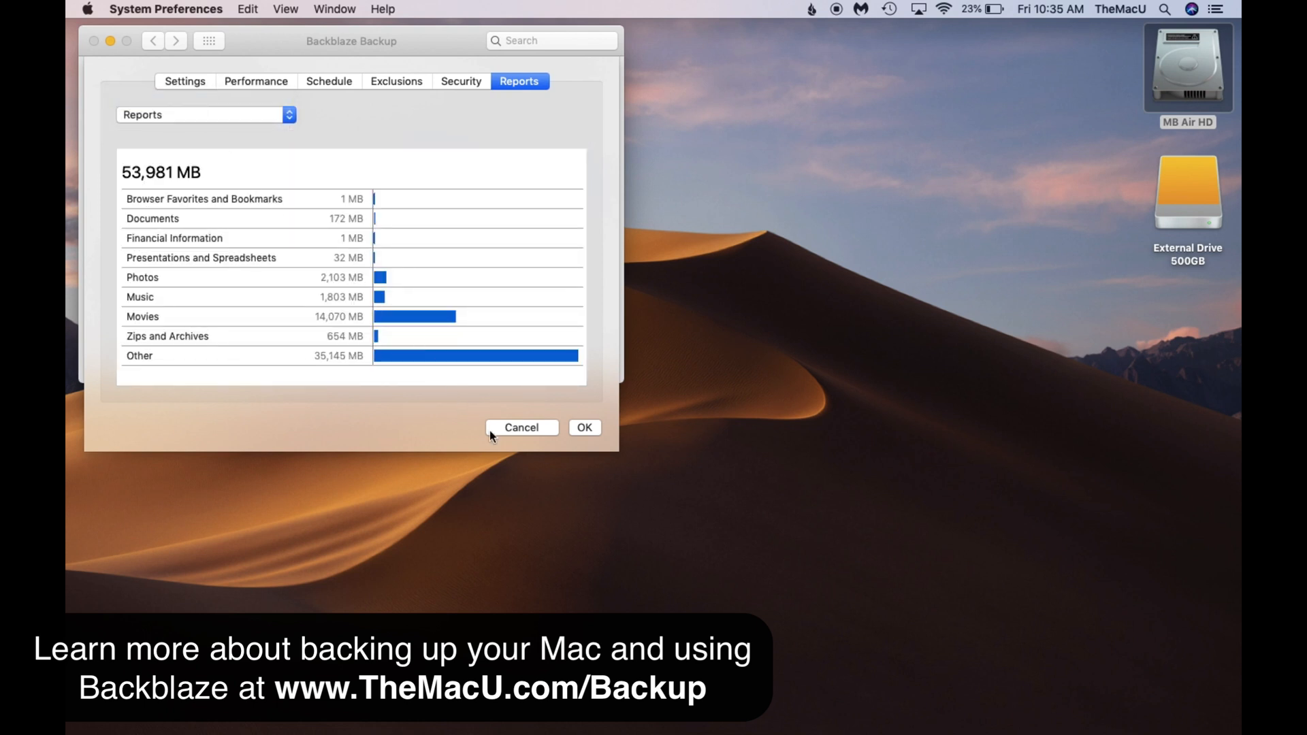
left_click(521, 428)
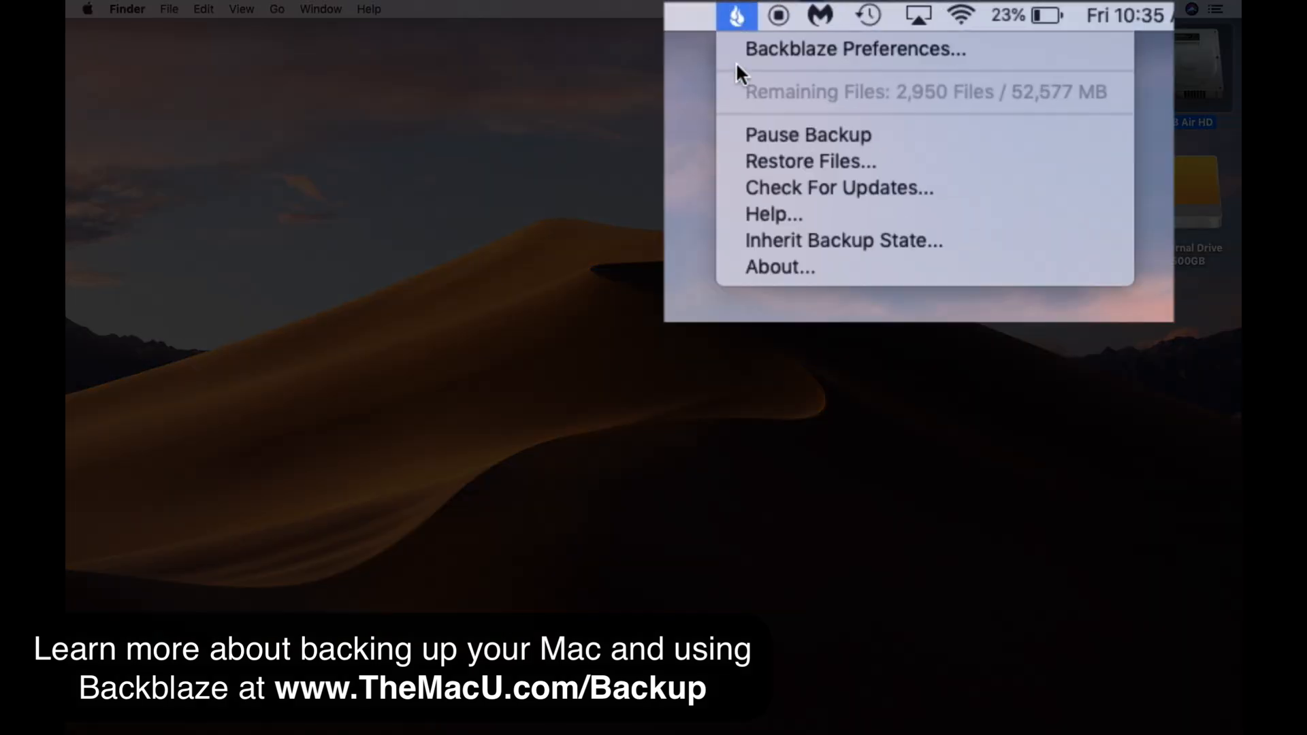
mouse_move(745, 267)
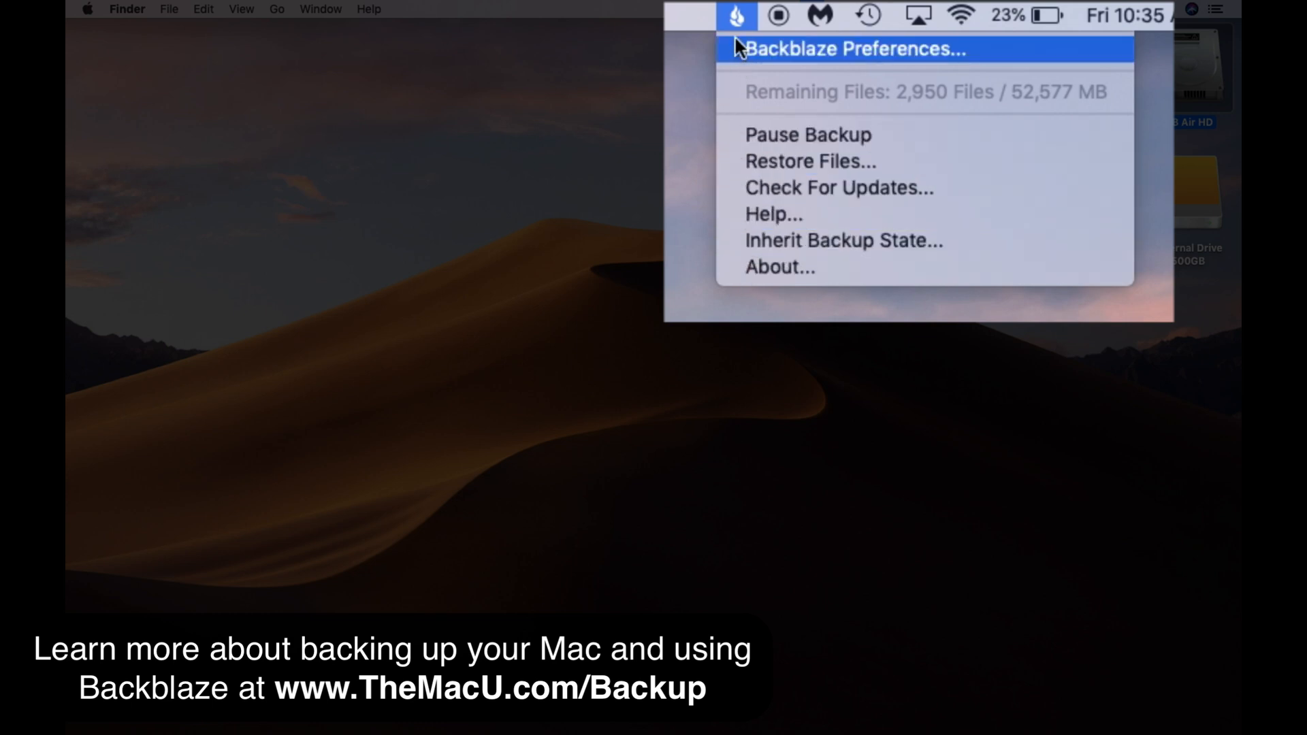
mouse_move(731, 31)
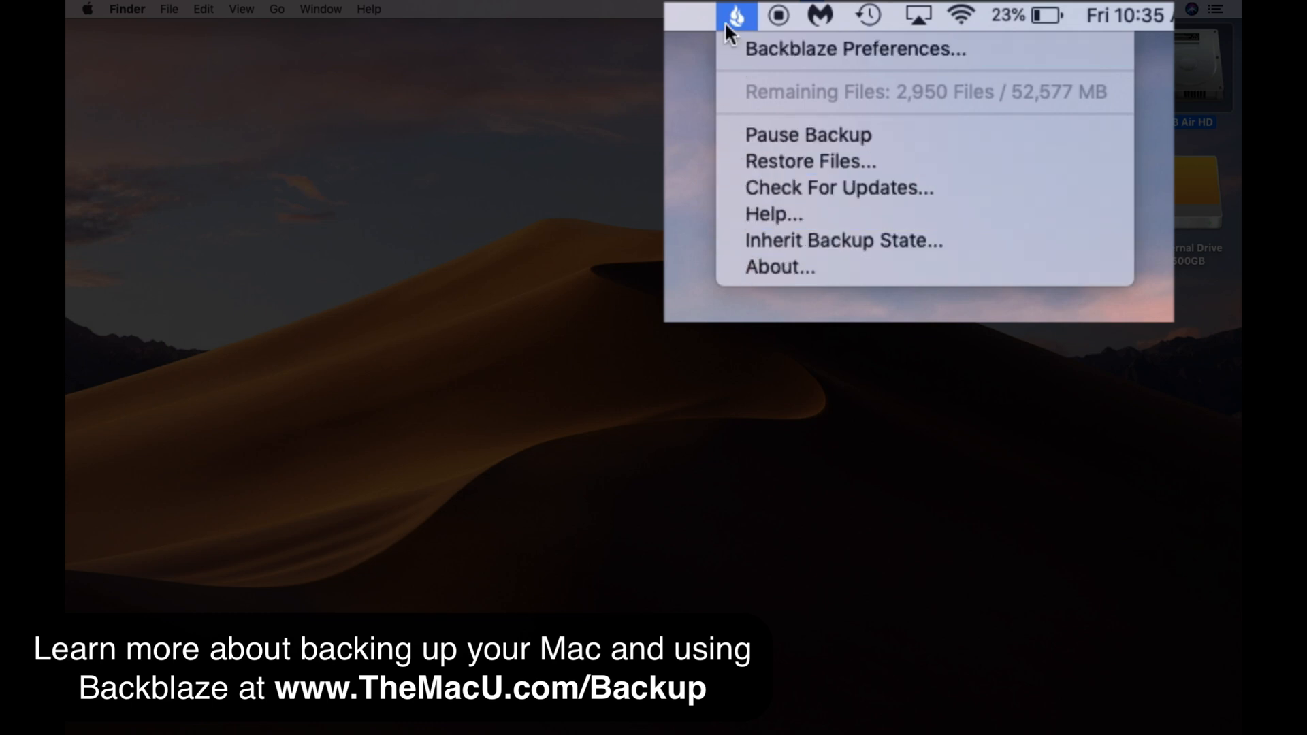